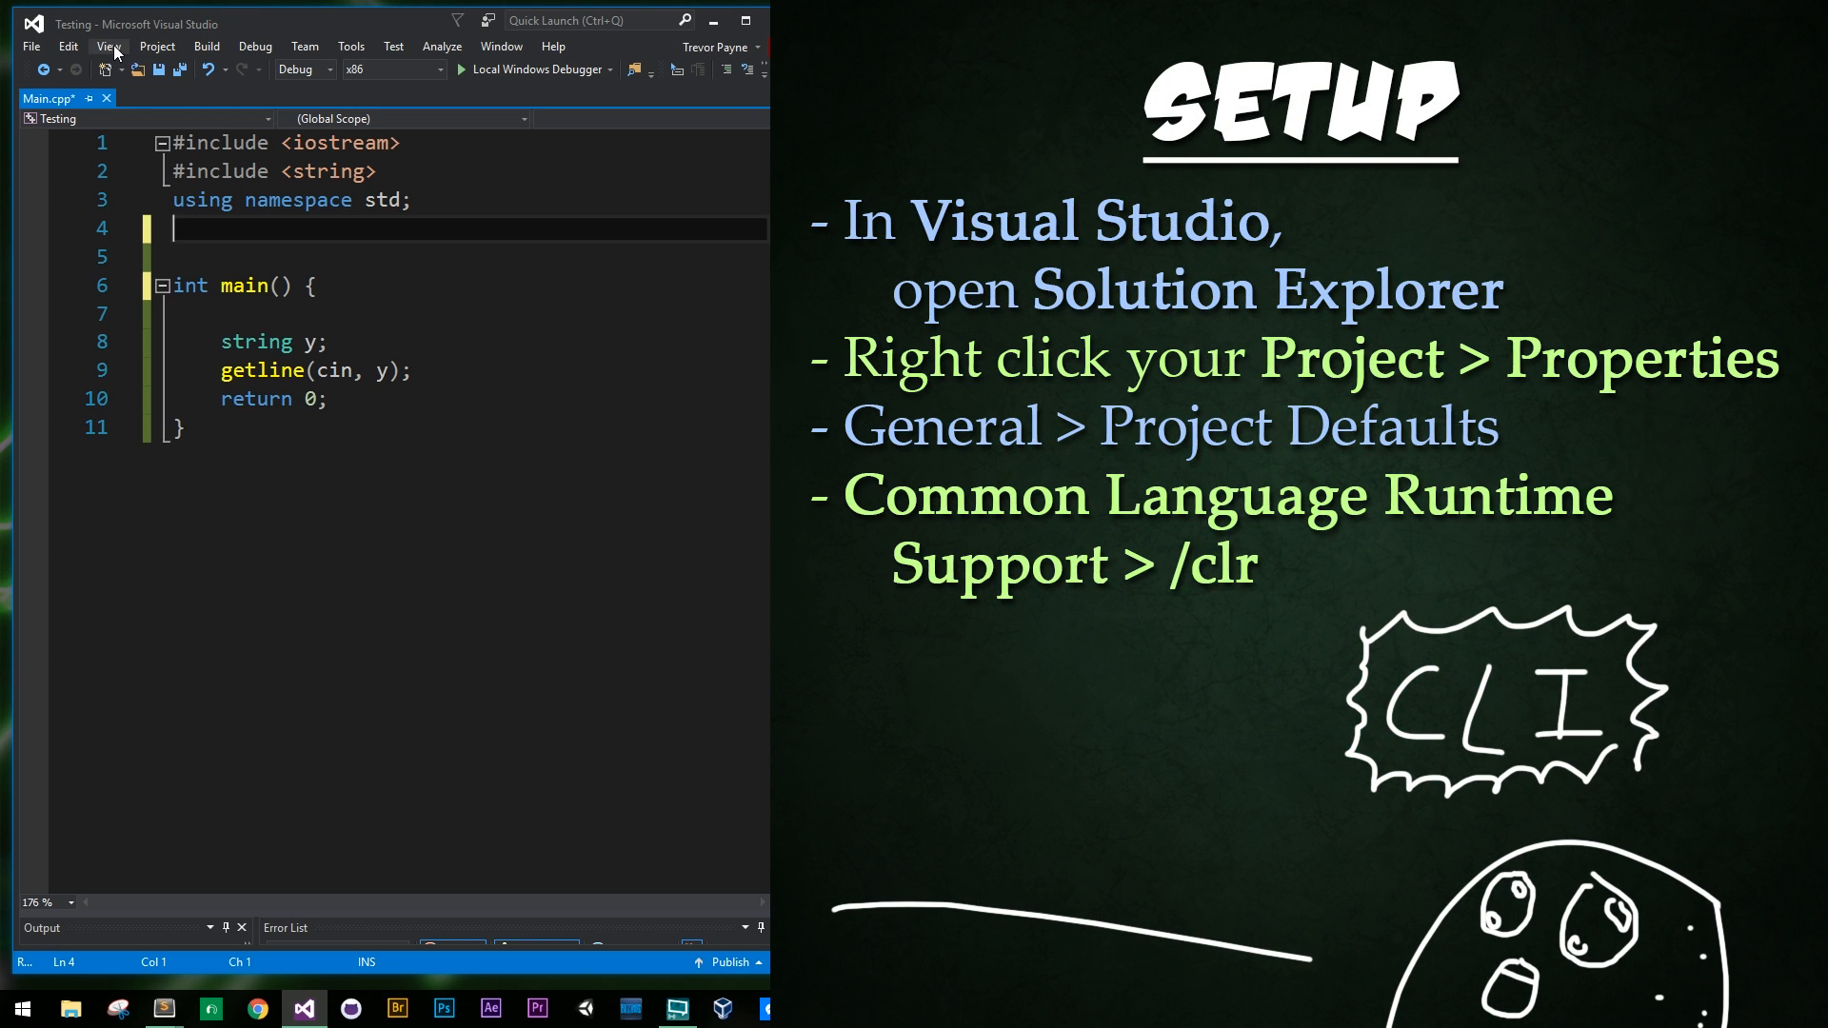
# - Show Solution Explorer and bring up the Testing project's Property Pages
pyautogui.click(106, 46)
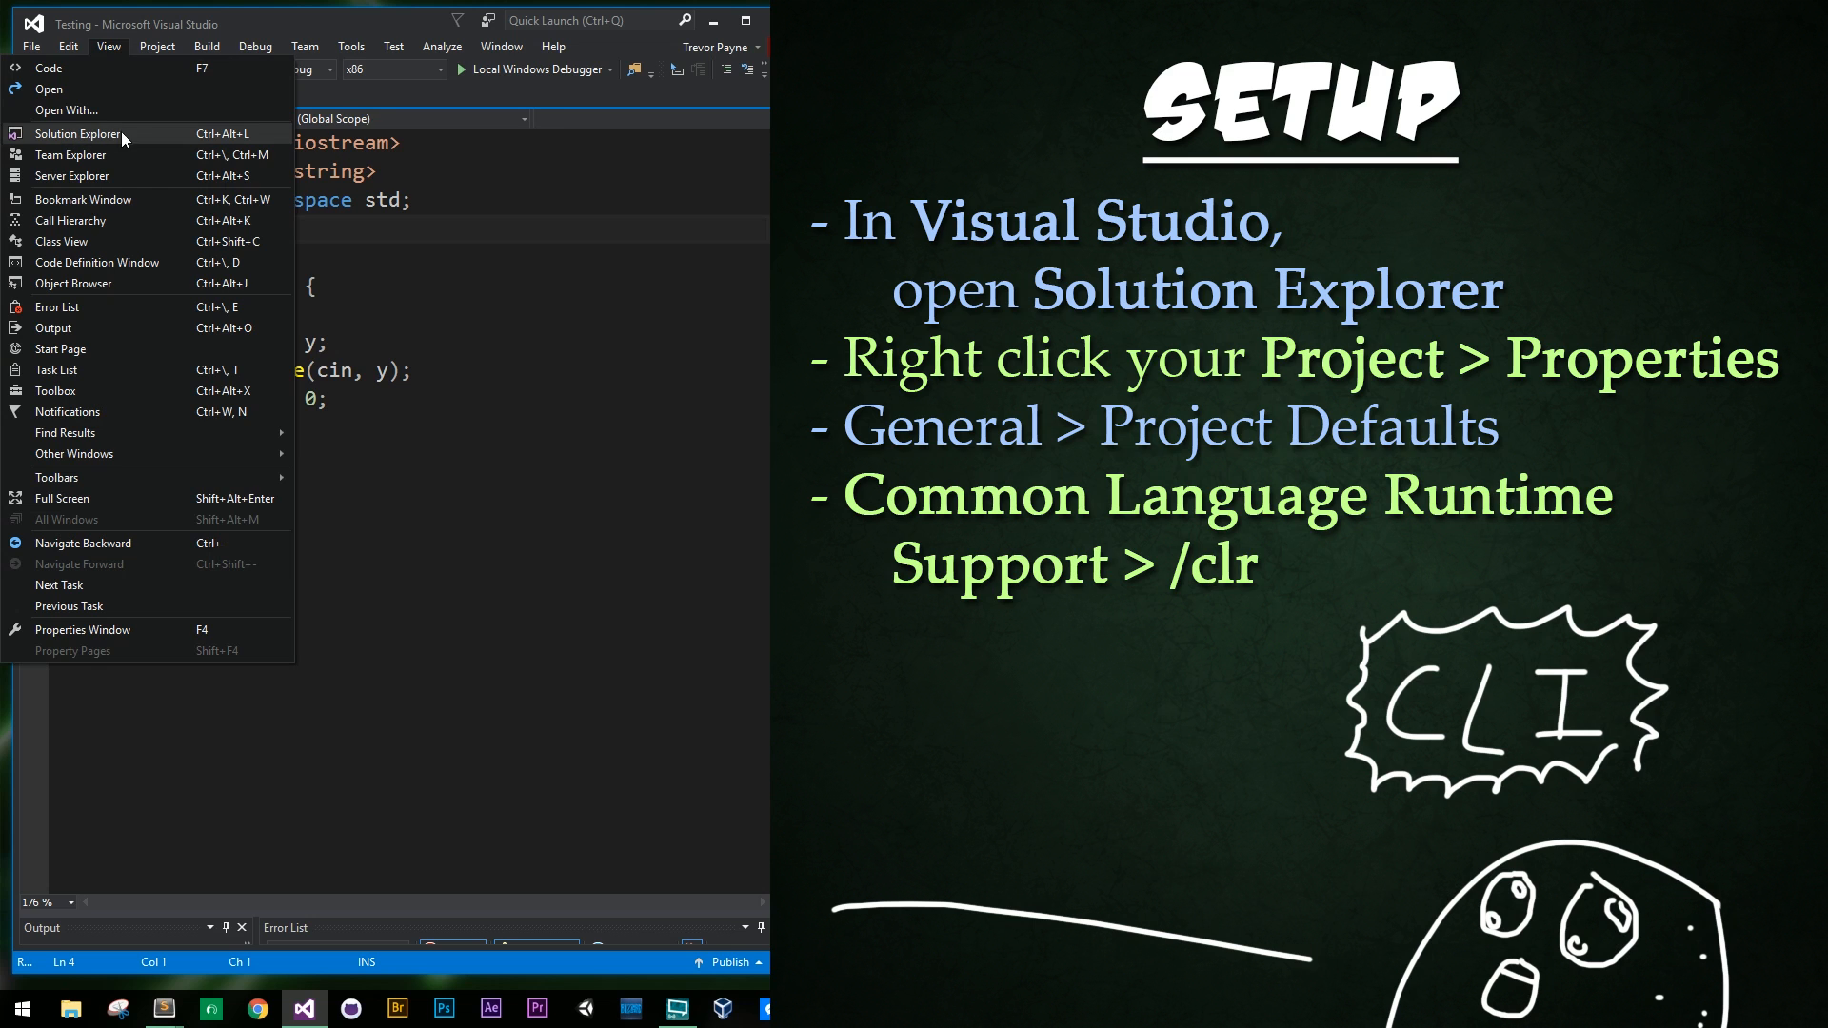
pyautogui.click(76, 133)
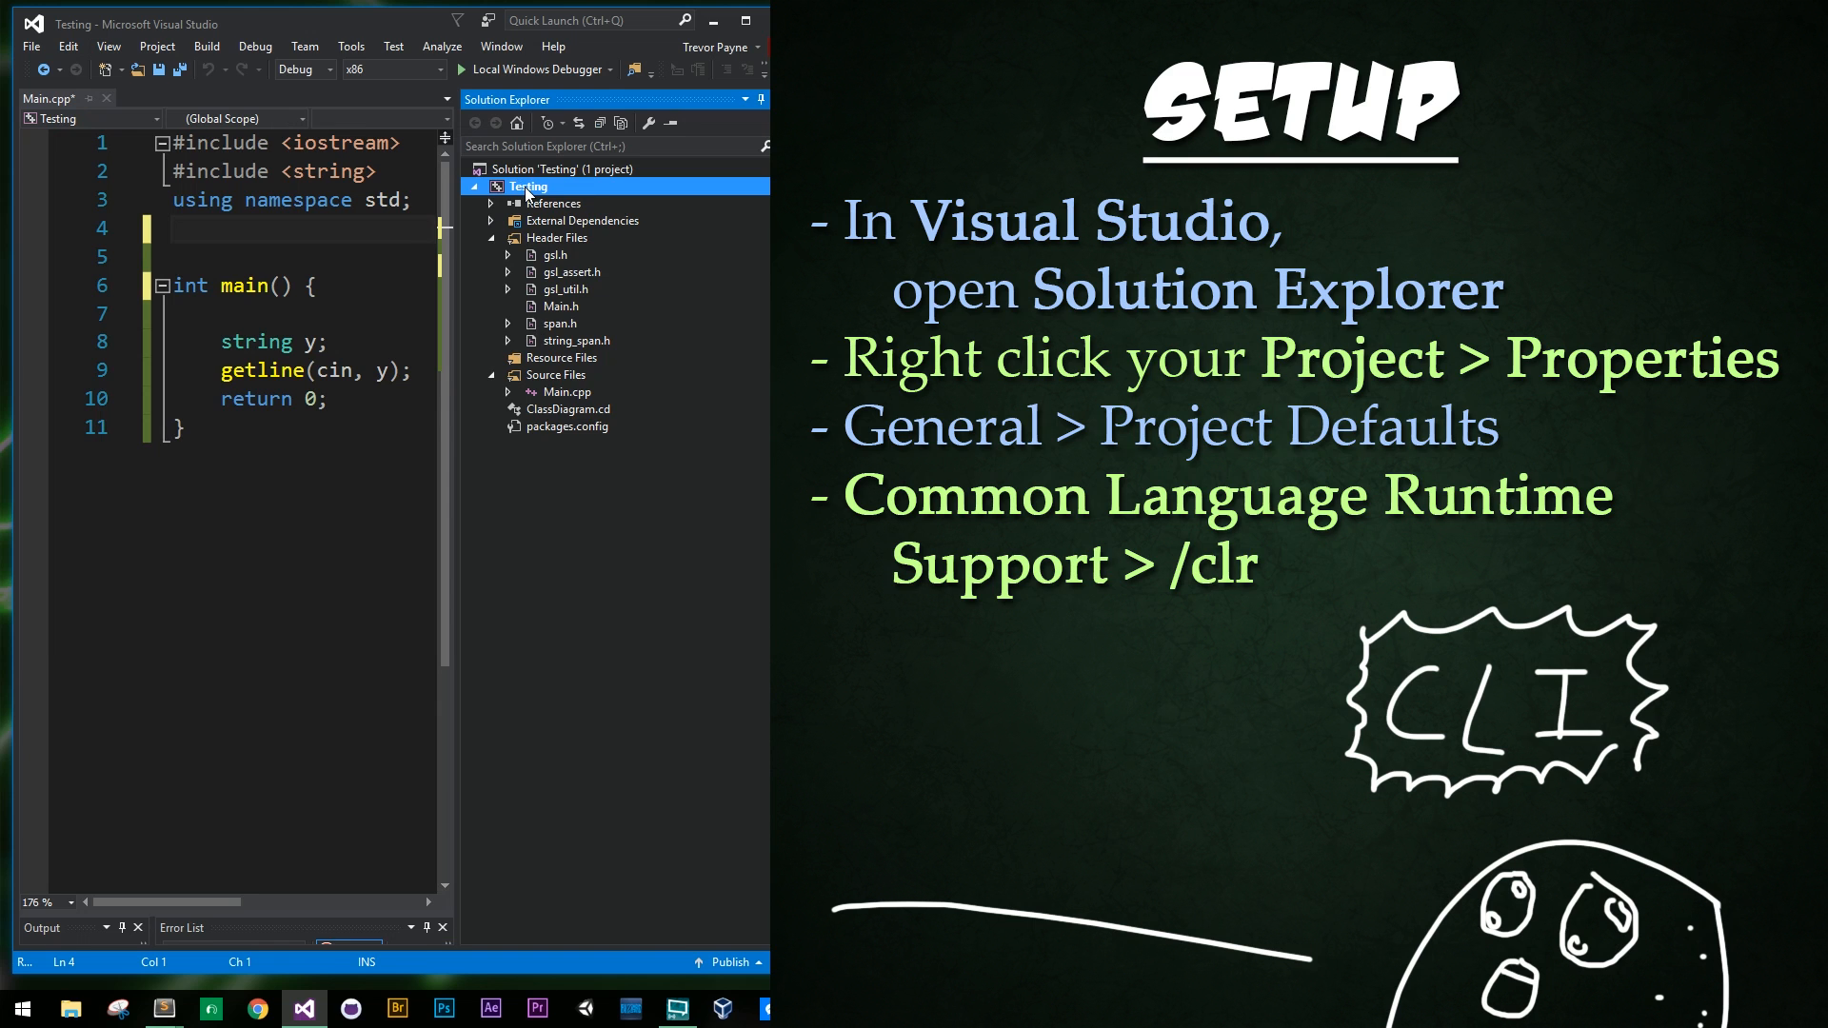
pyautogui.rightClick(527, 186)
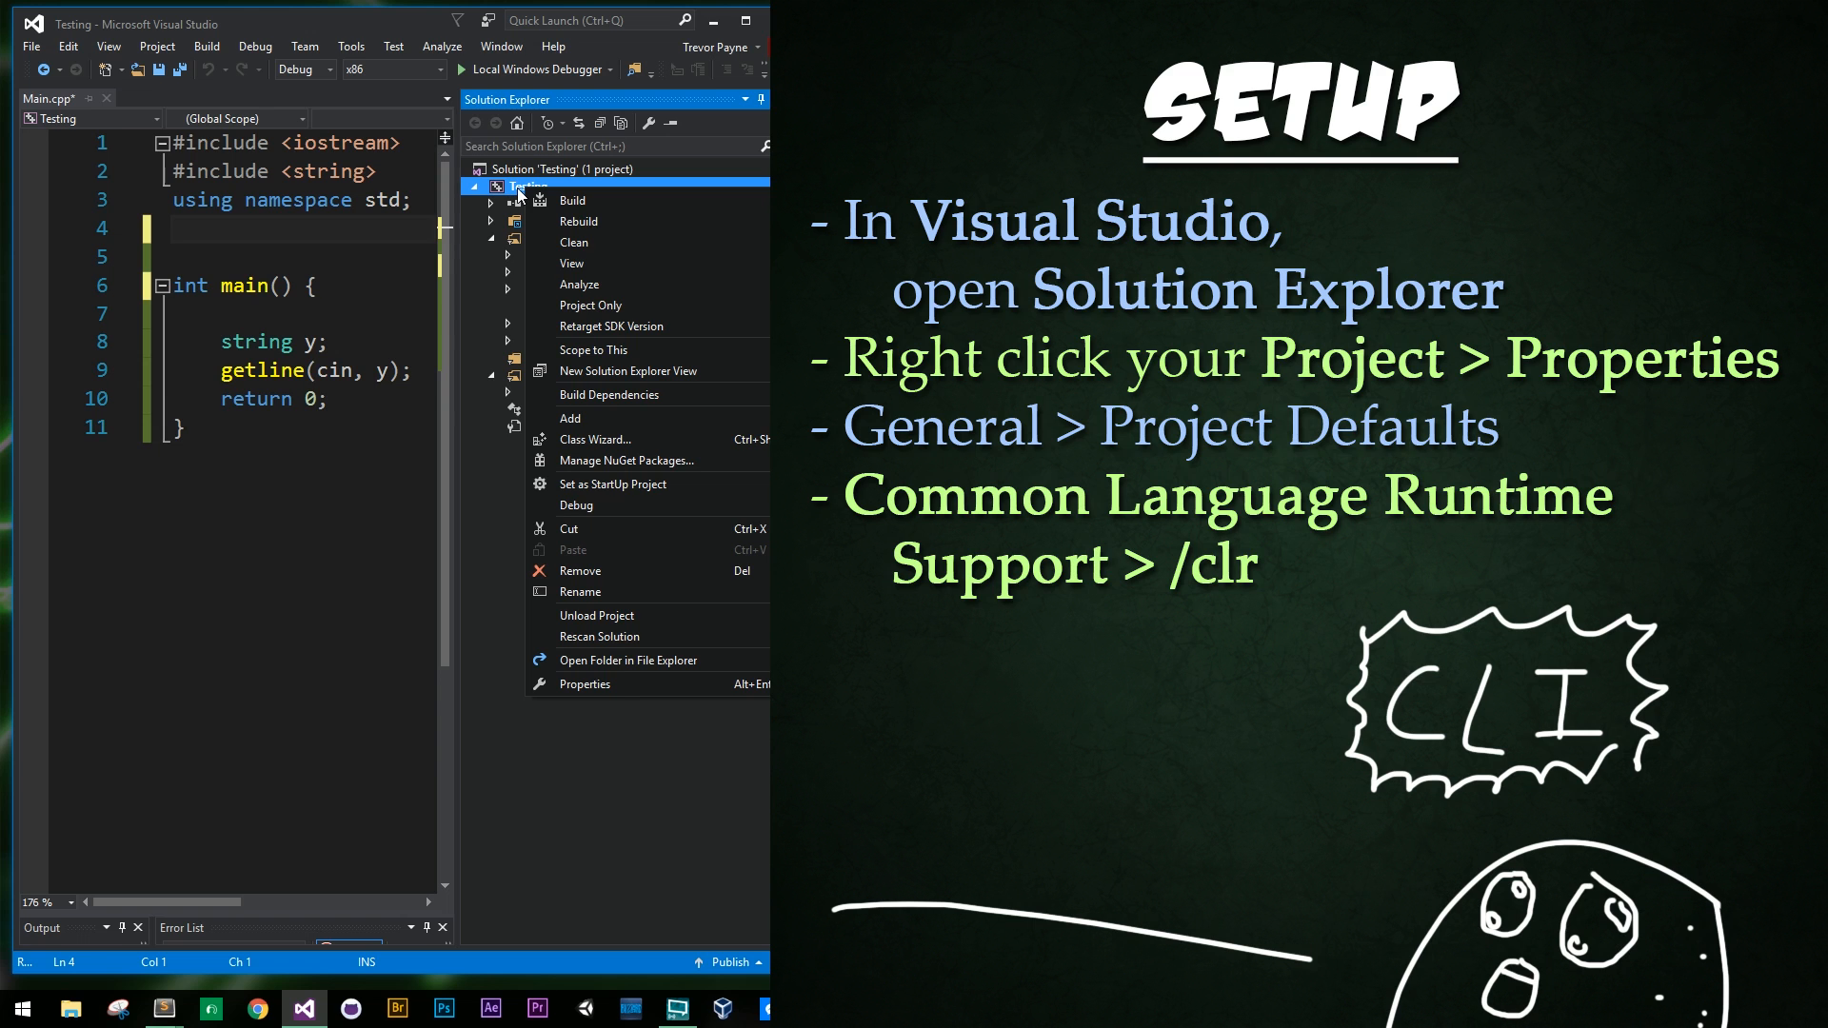
pyautogui.moveTo(585, 683)
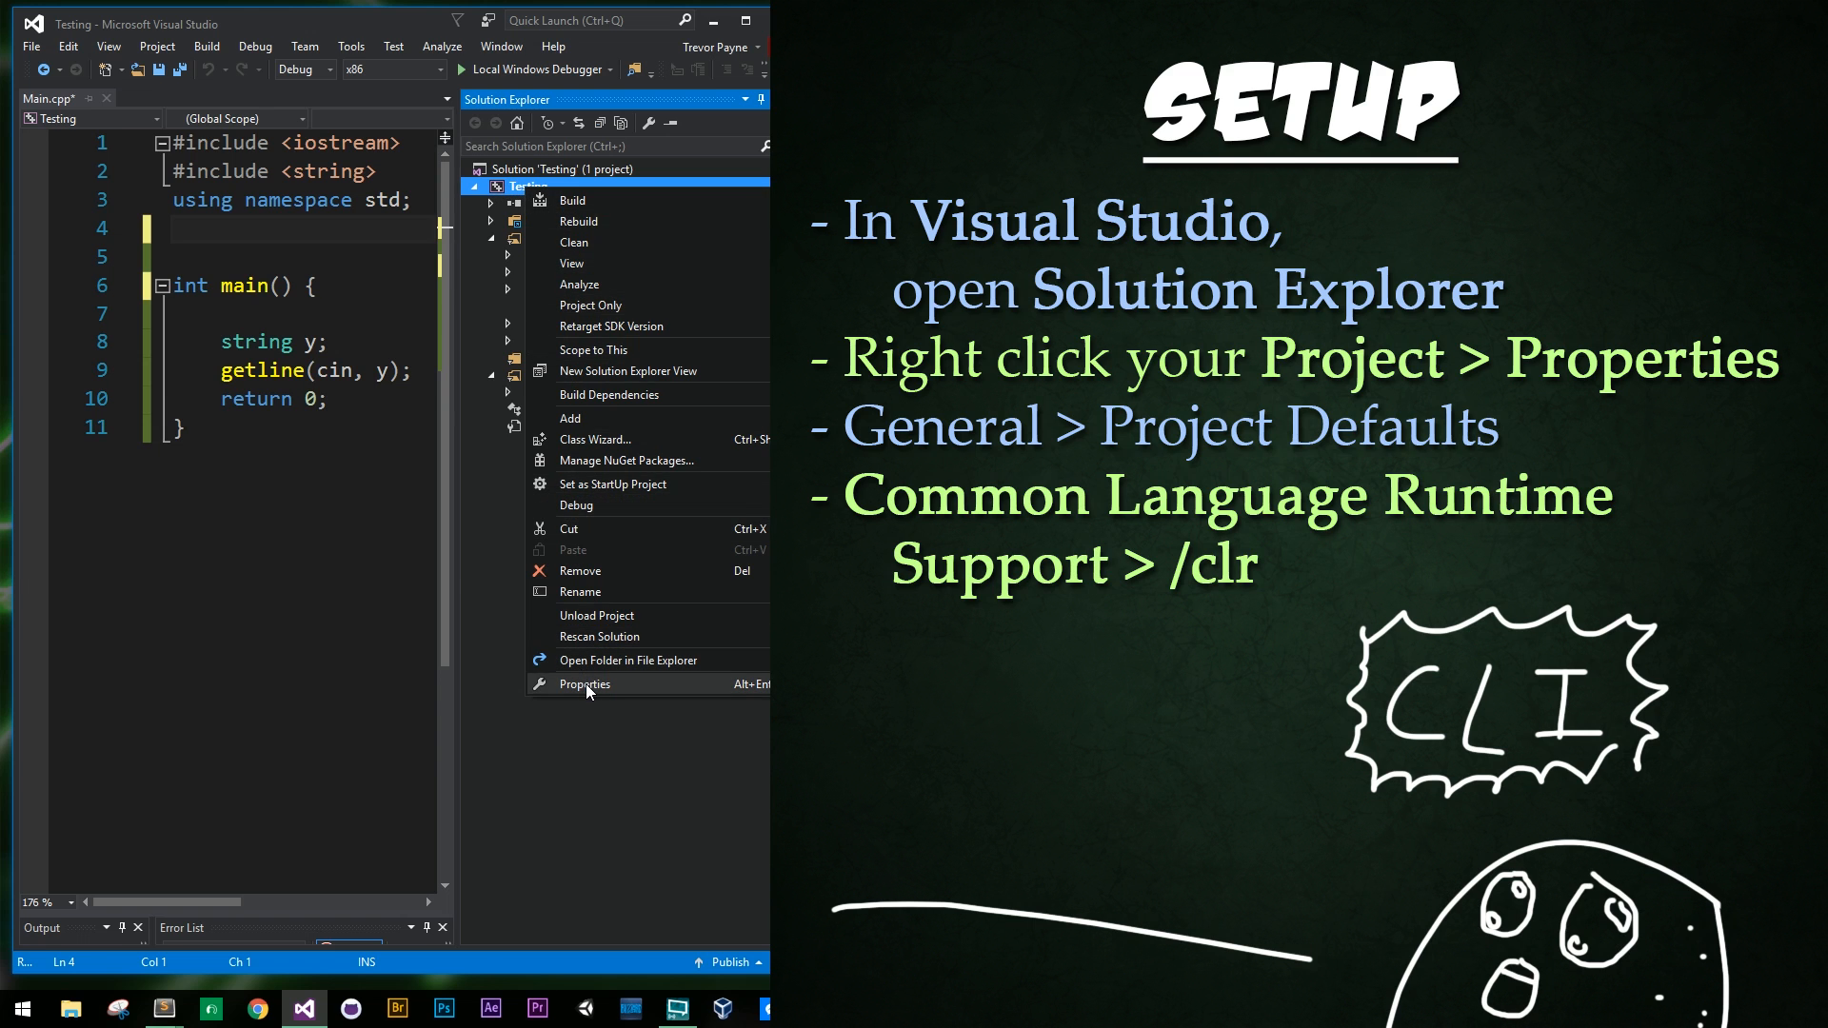
pyautogui.click(585, 684)
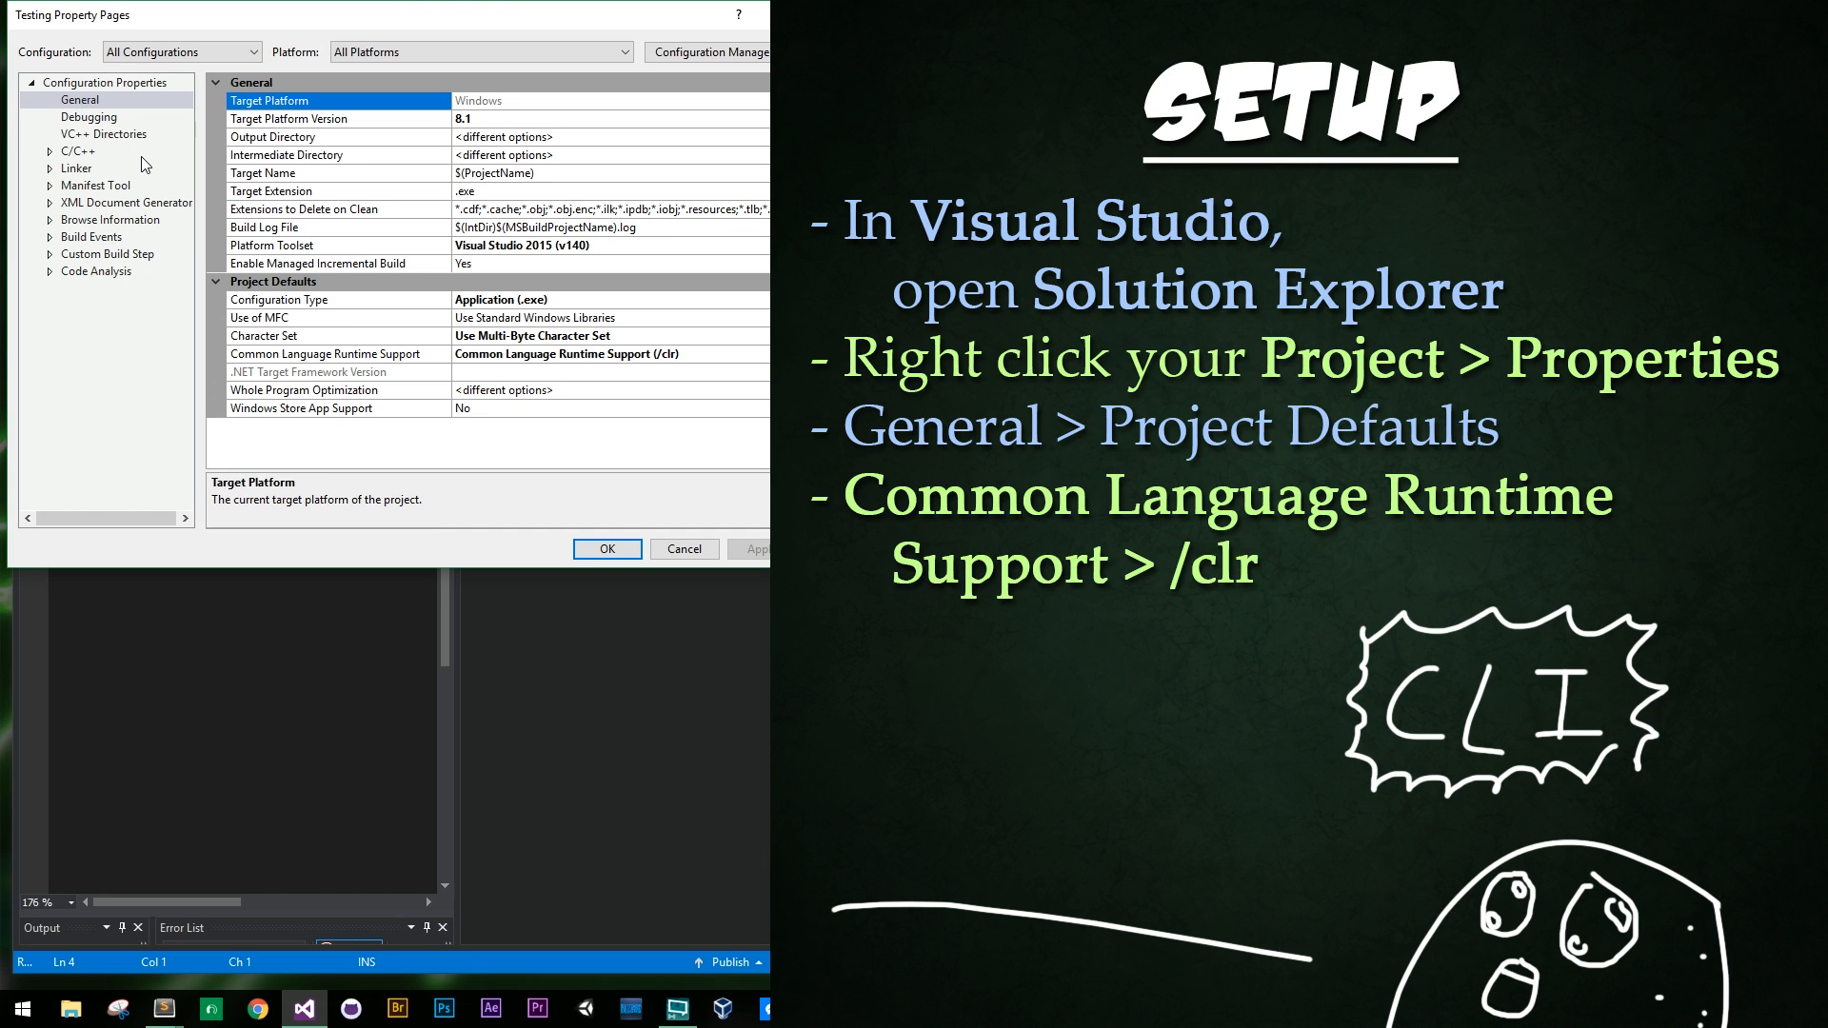
# - Under General, set Common Language Runtime Support to /clr for the Testing project
pyautogui.click(80, 101)
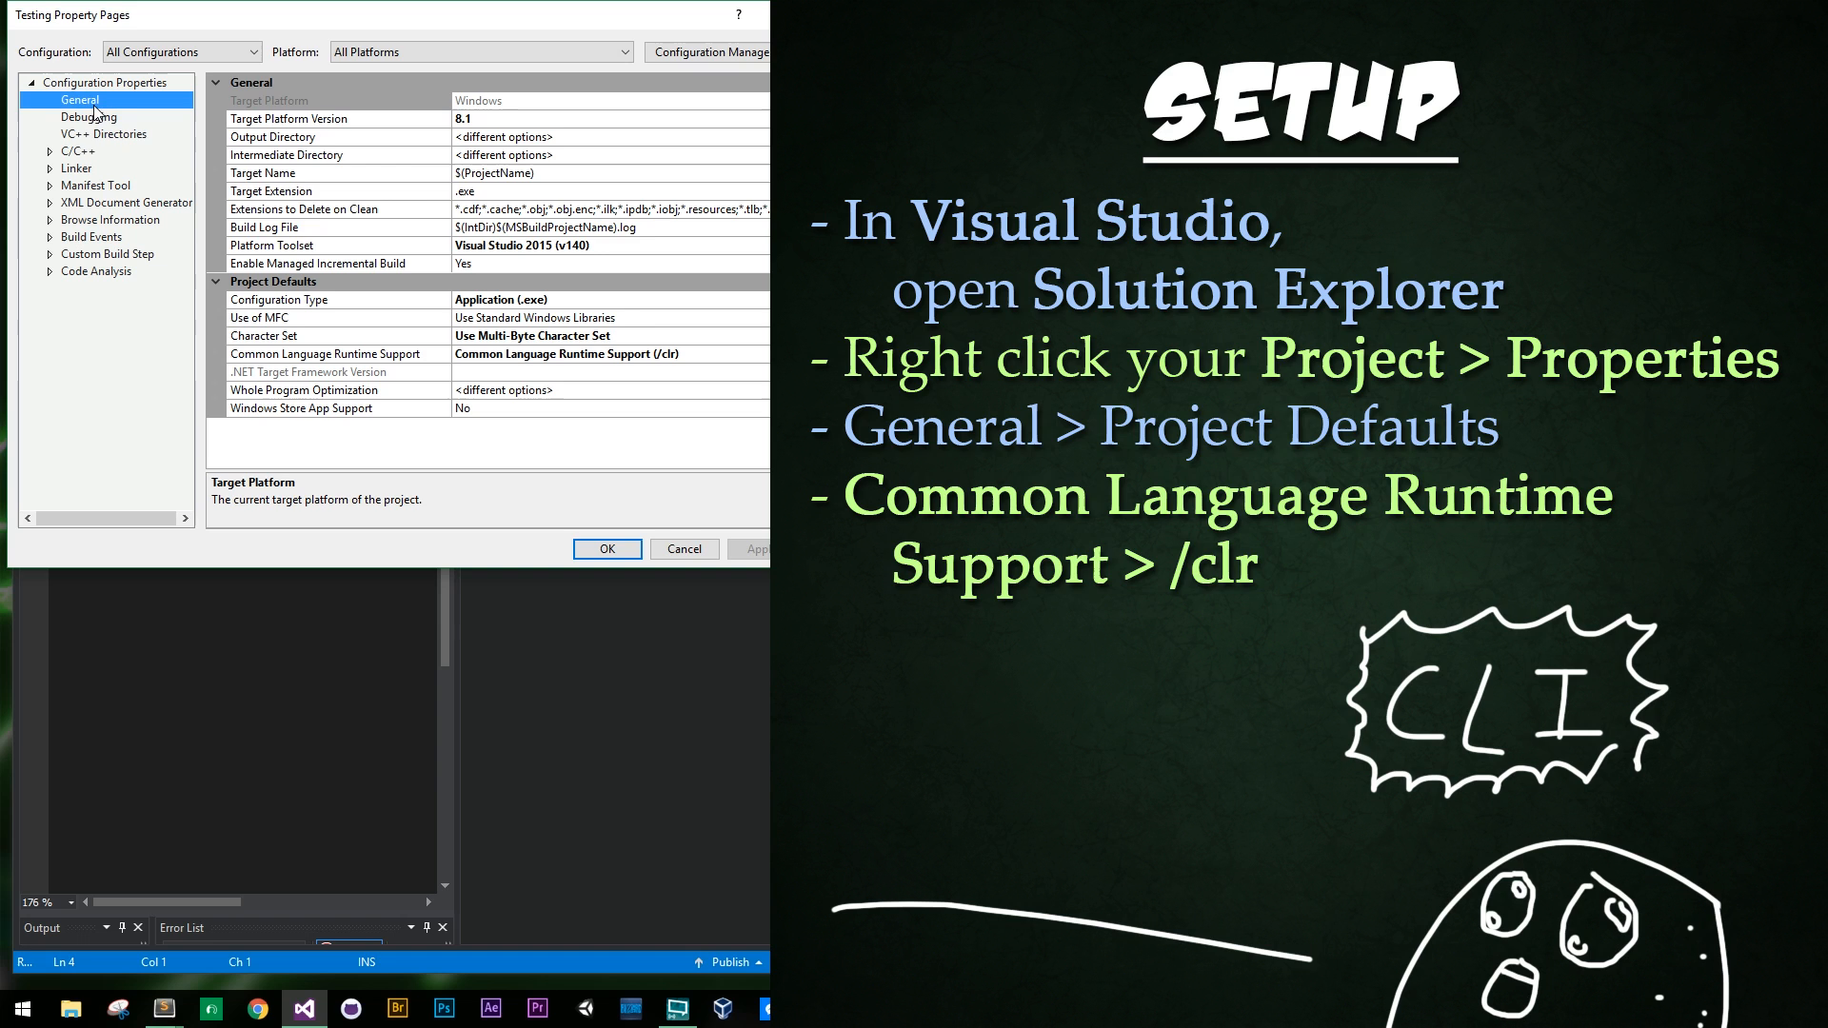
pyautogui.moveTo(286, 320)
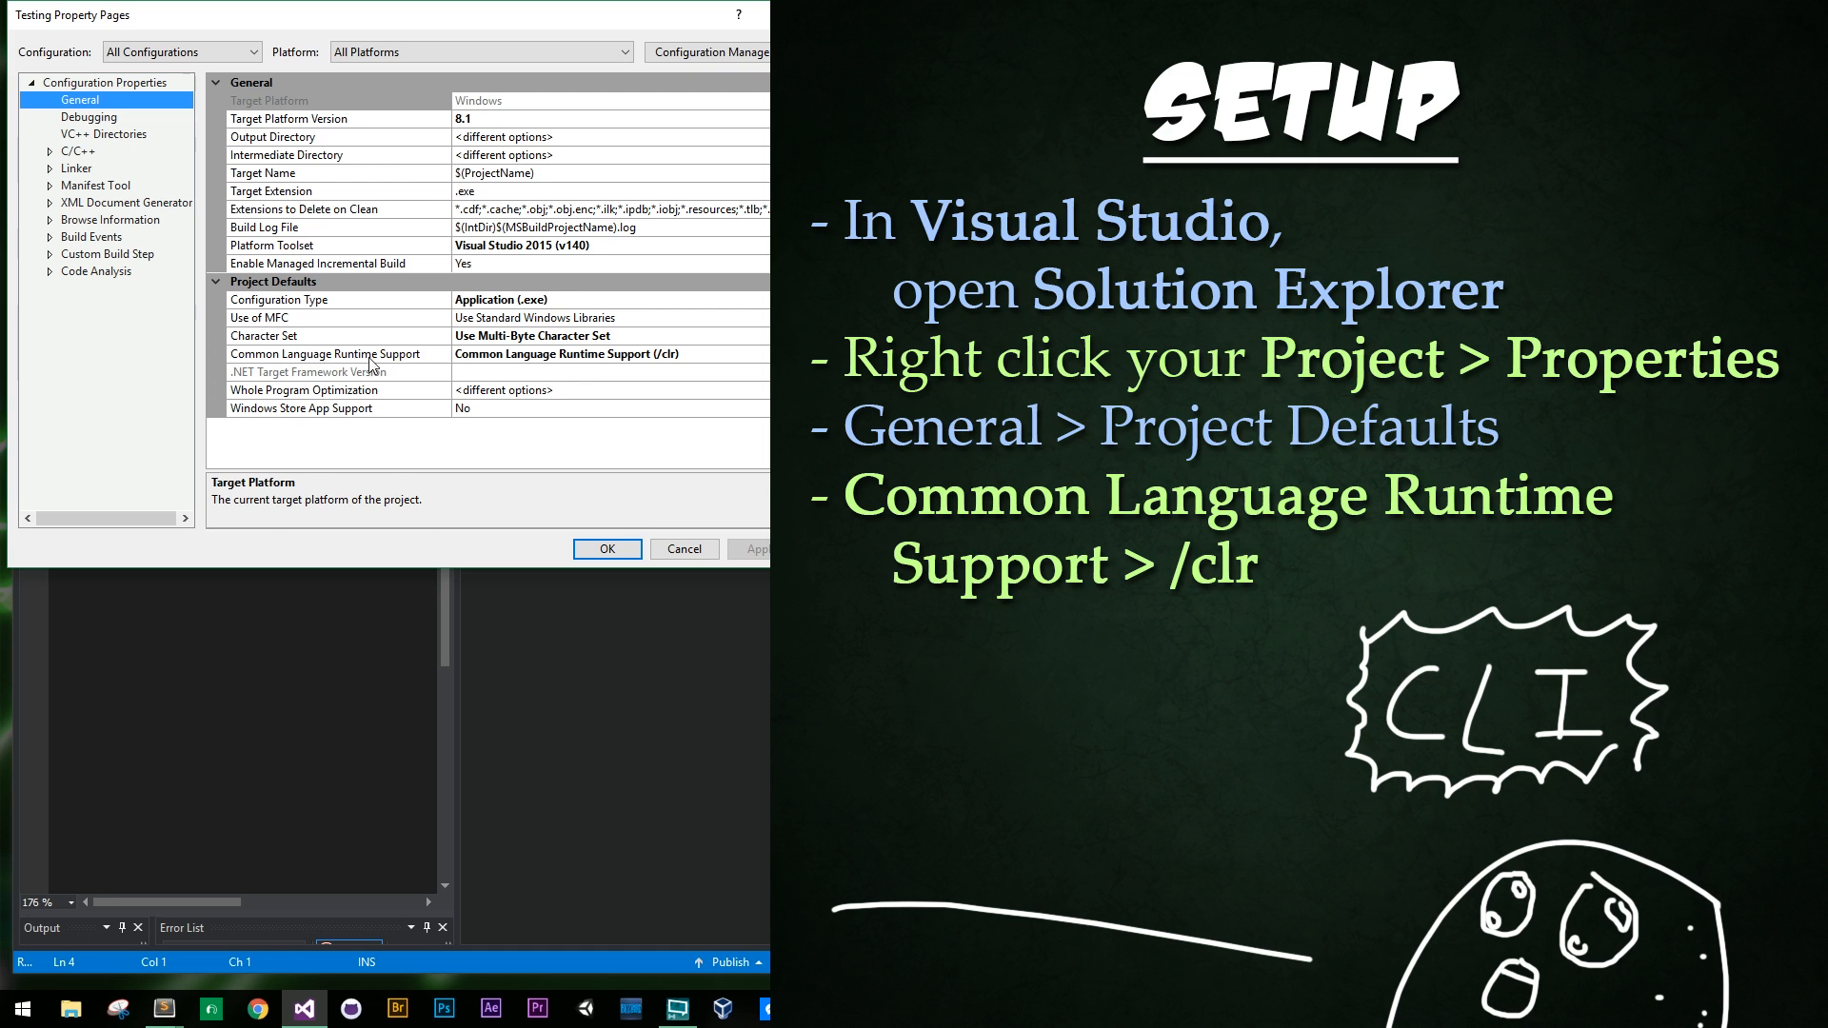
pyautogui.click(611, 354)
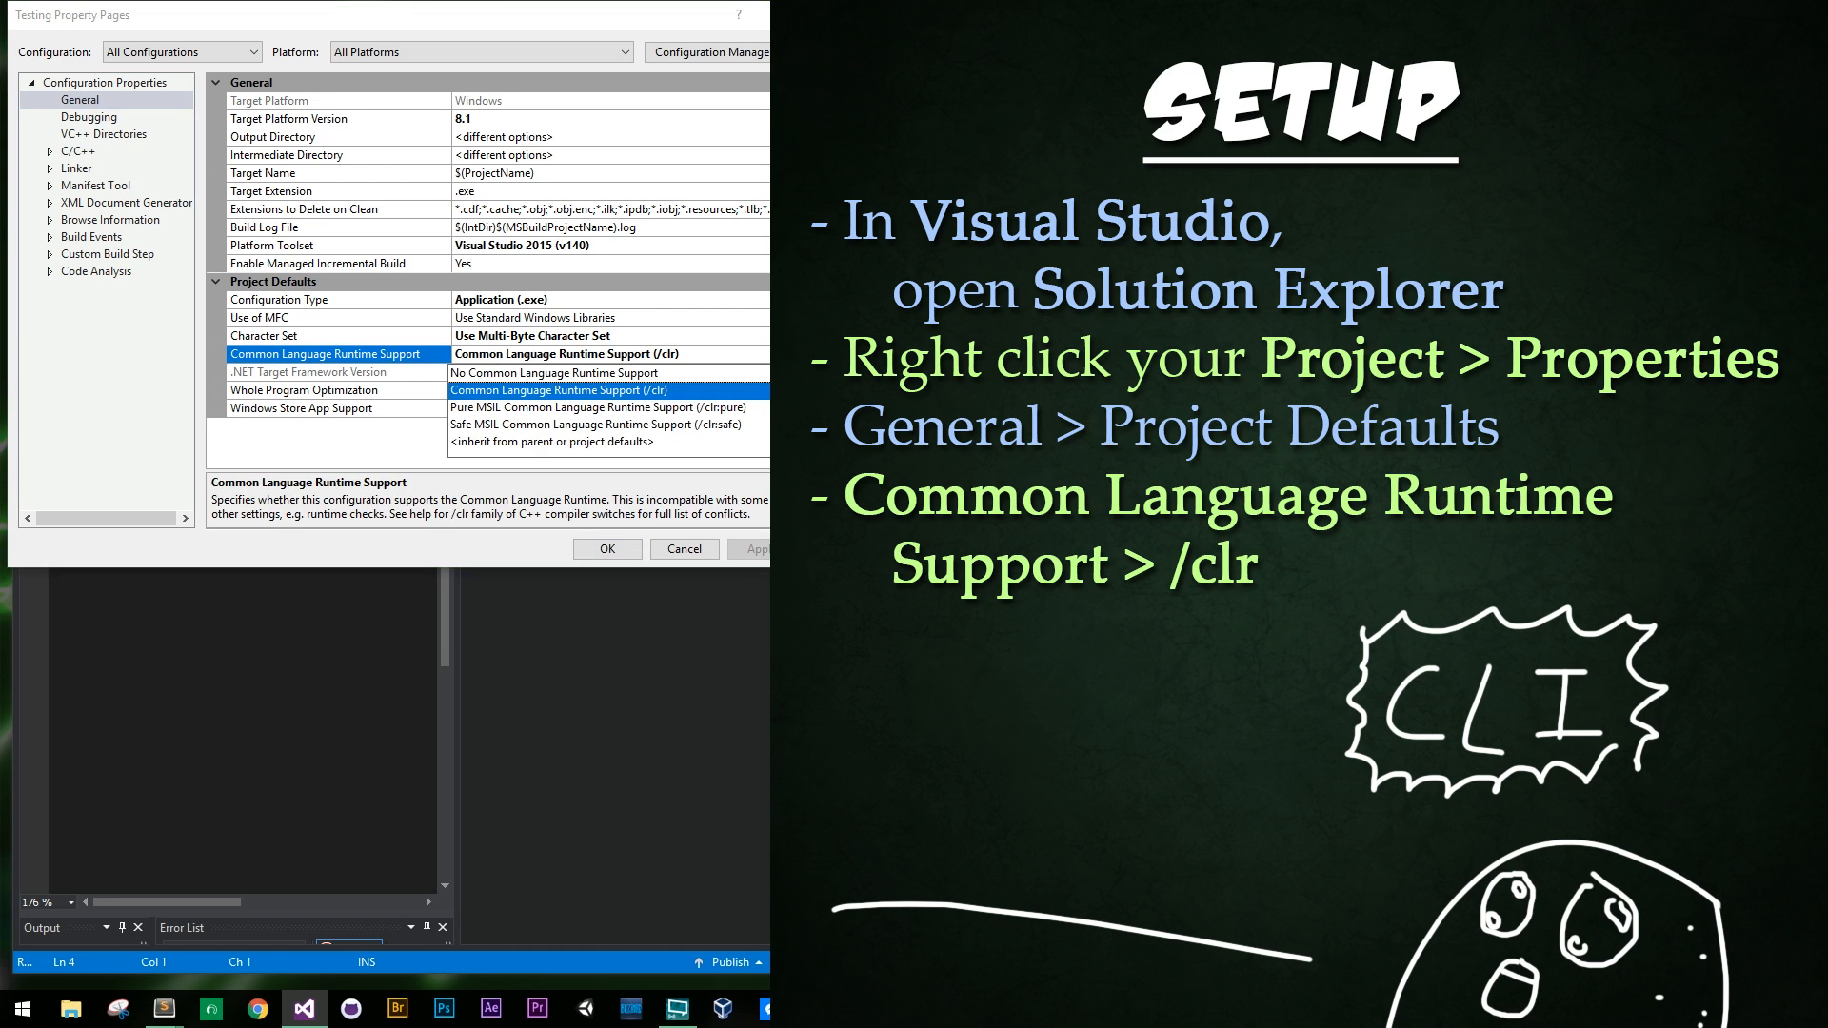
pyautogui.click(554, 371)
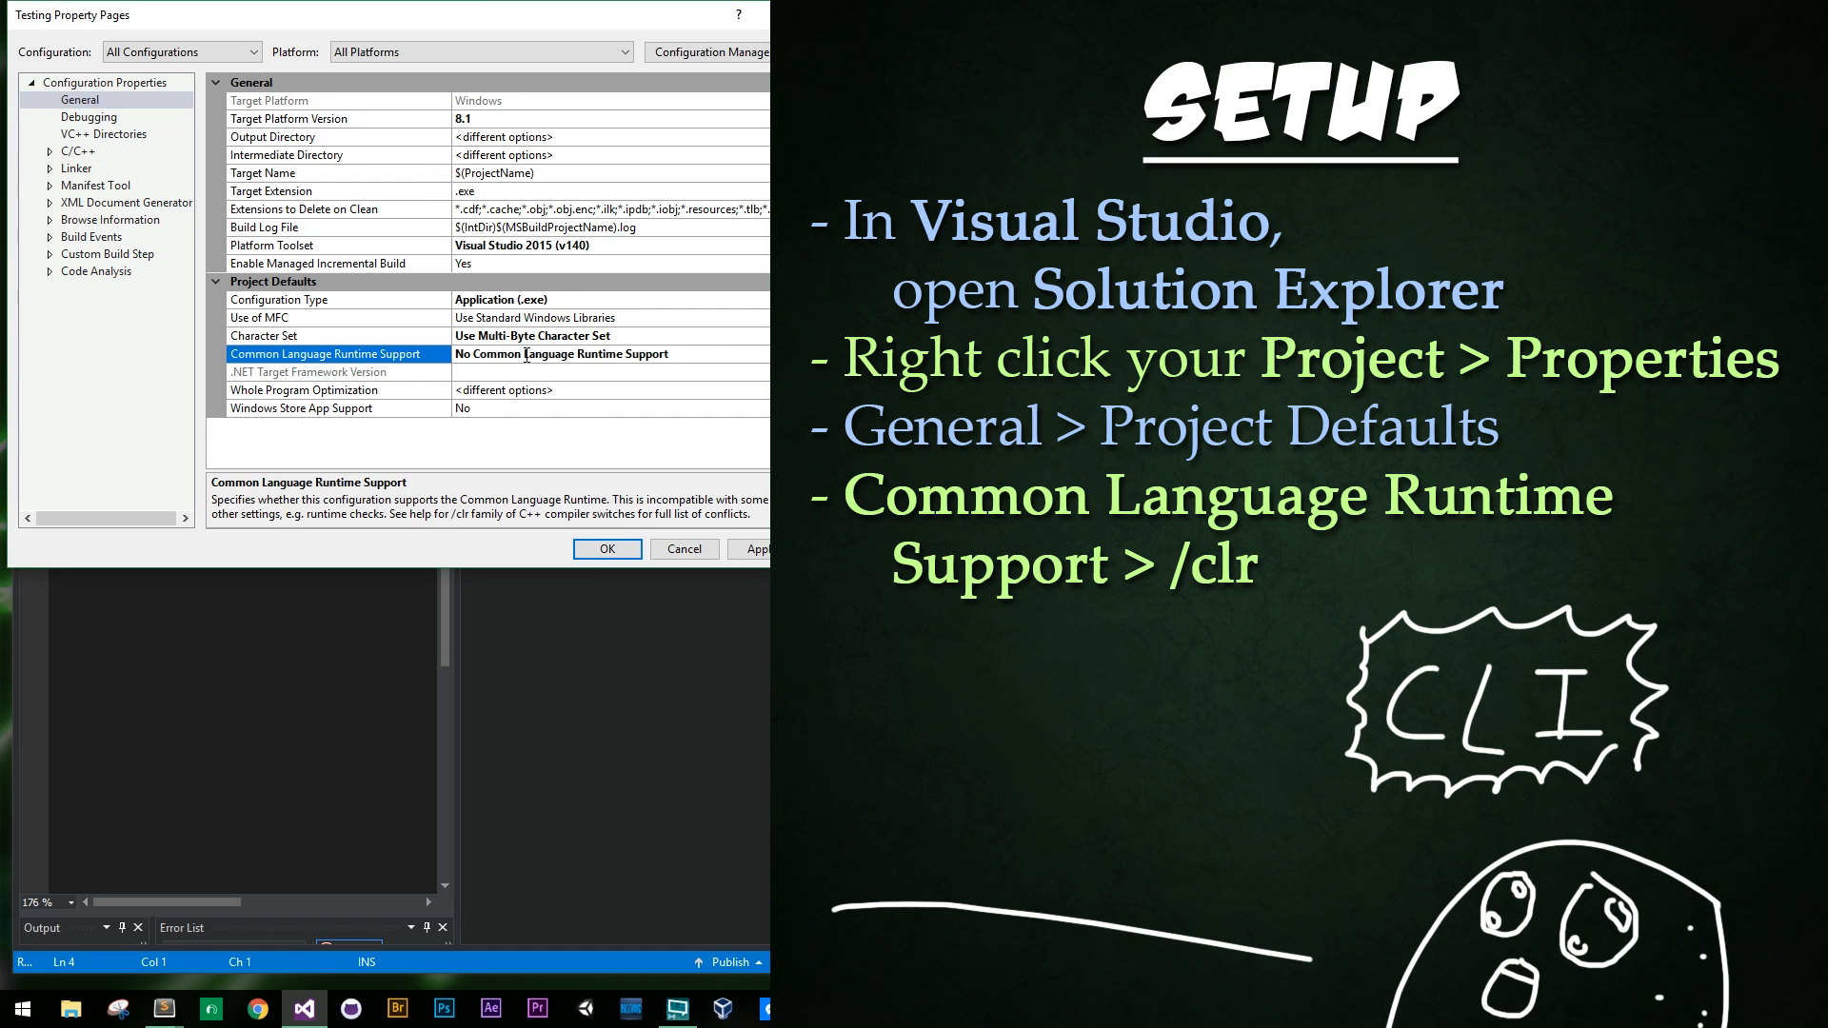
pyautogui.moveTo(698, 356)
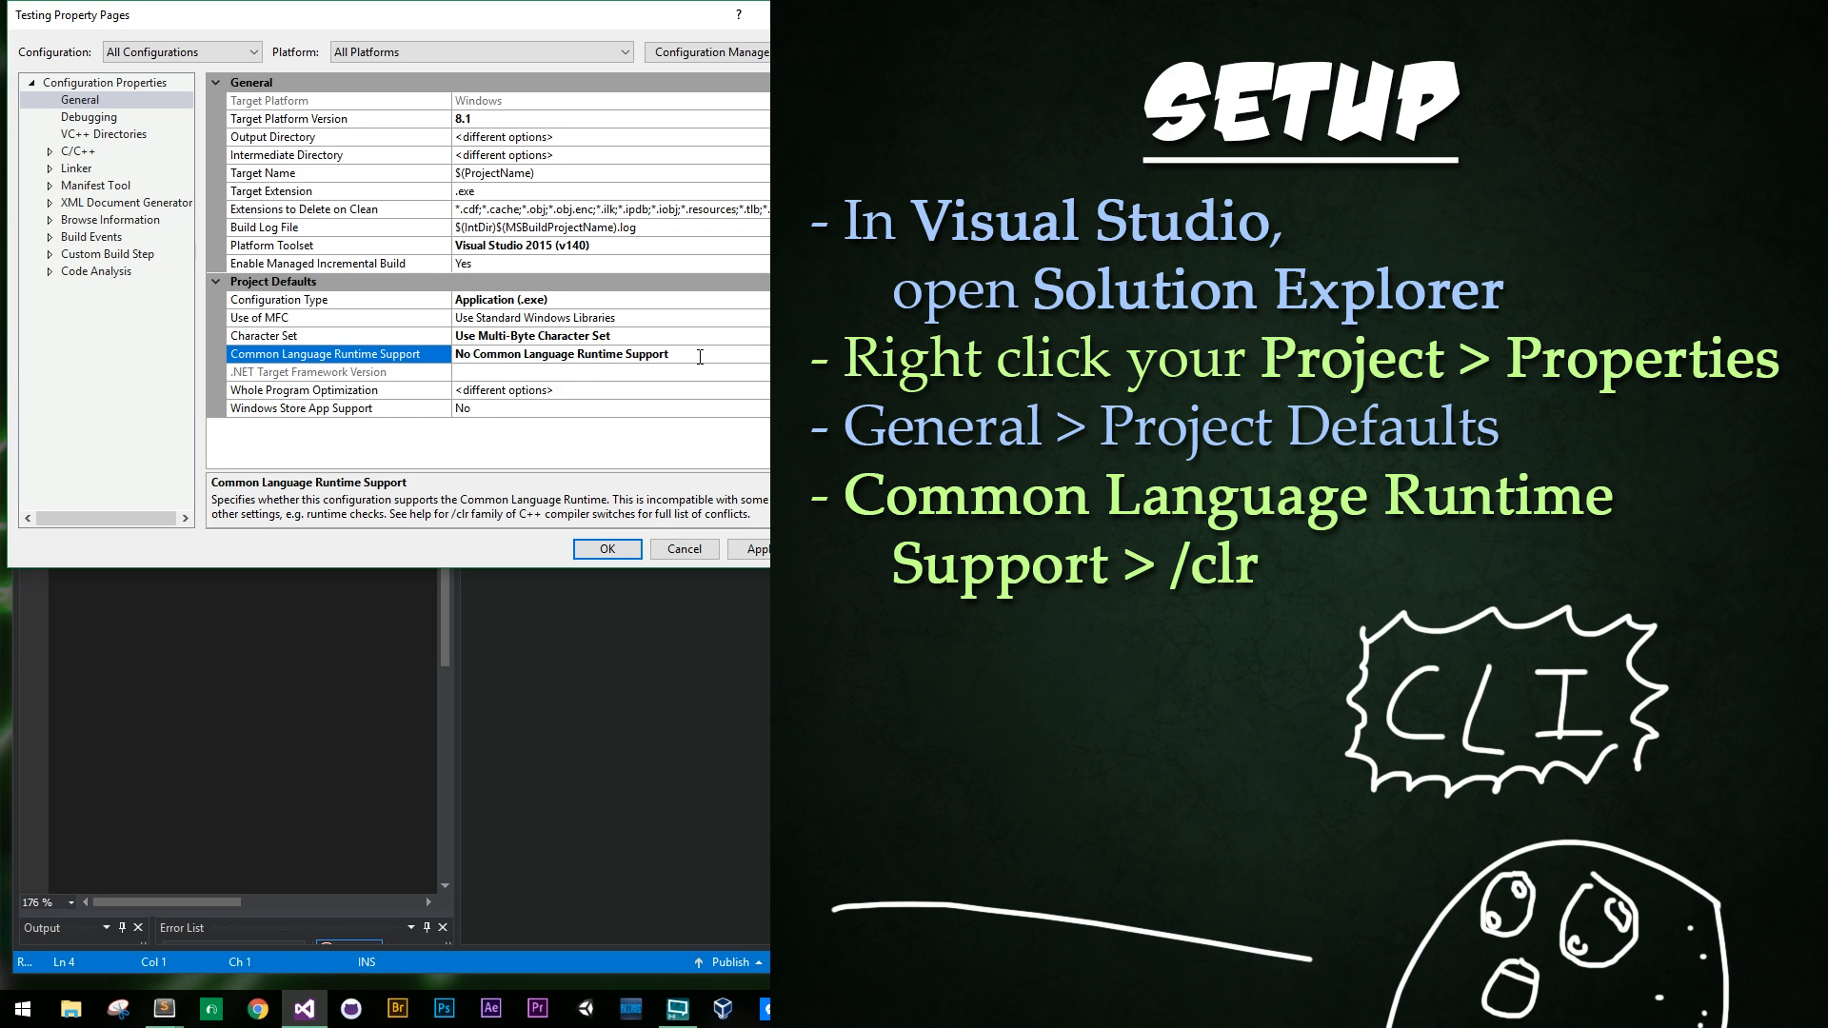
pyautogui.click(752, 354)
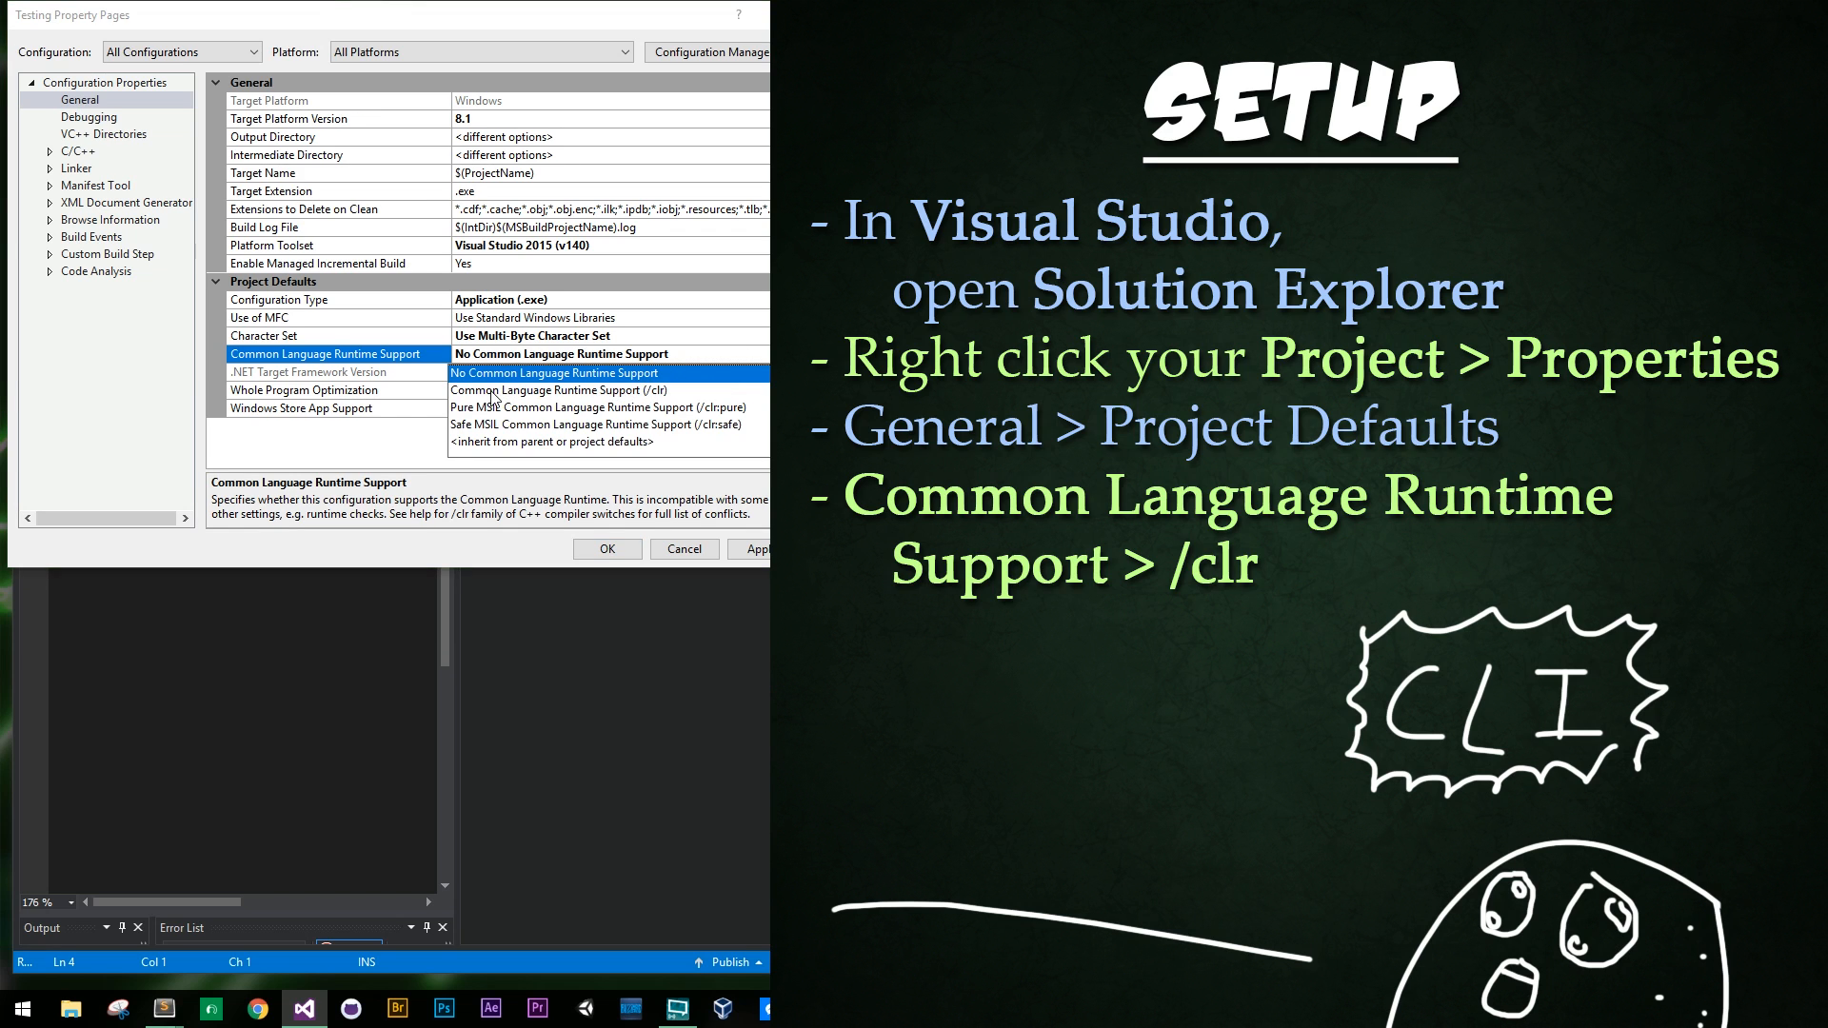
pyautogui.moveTo(663, 403)
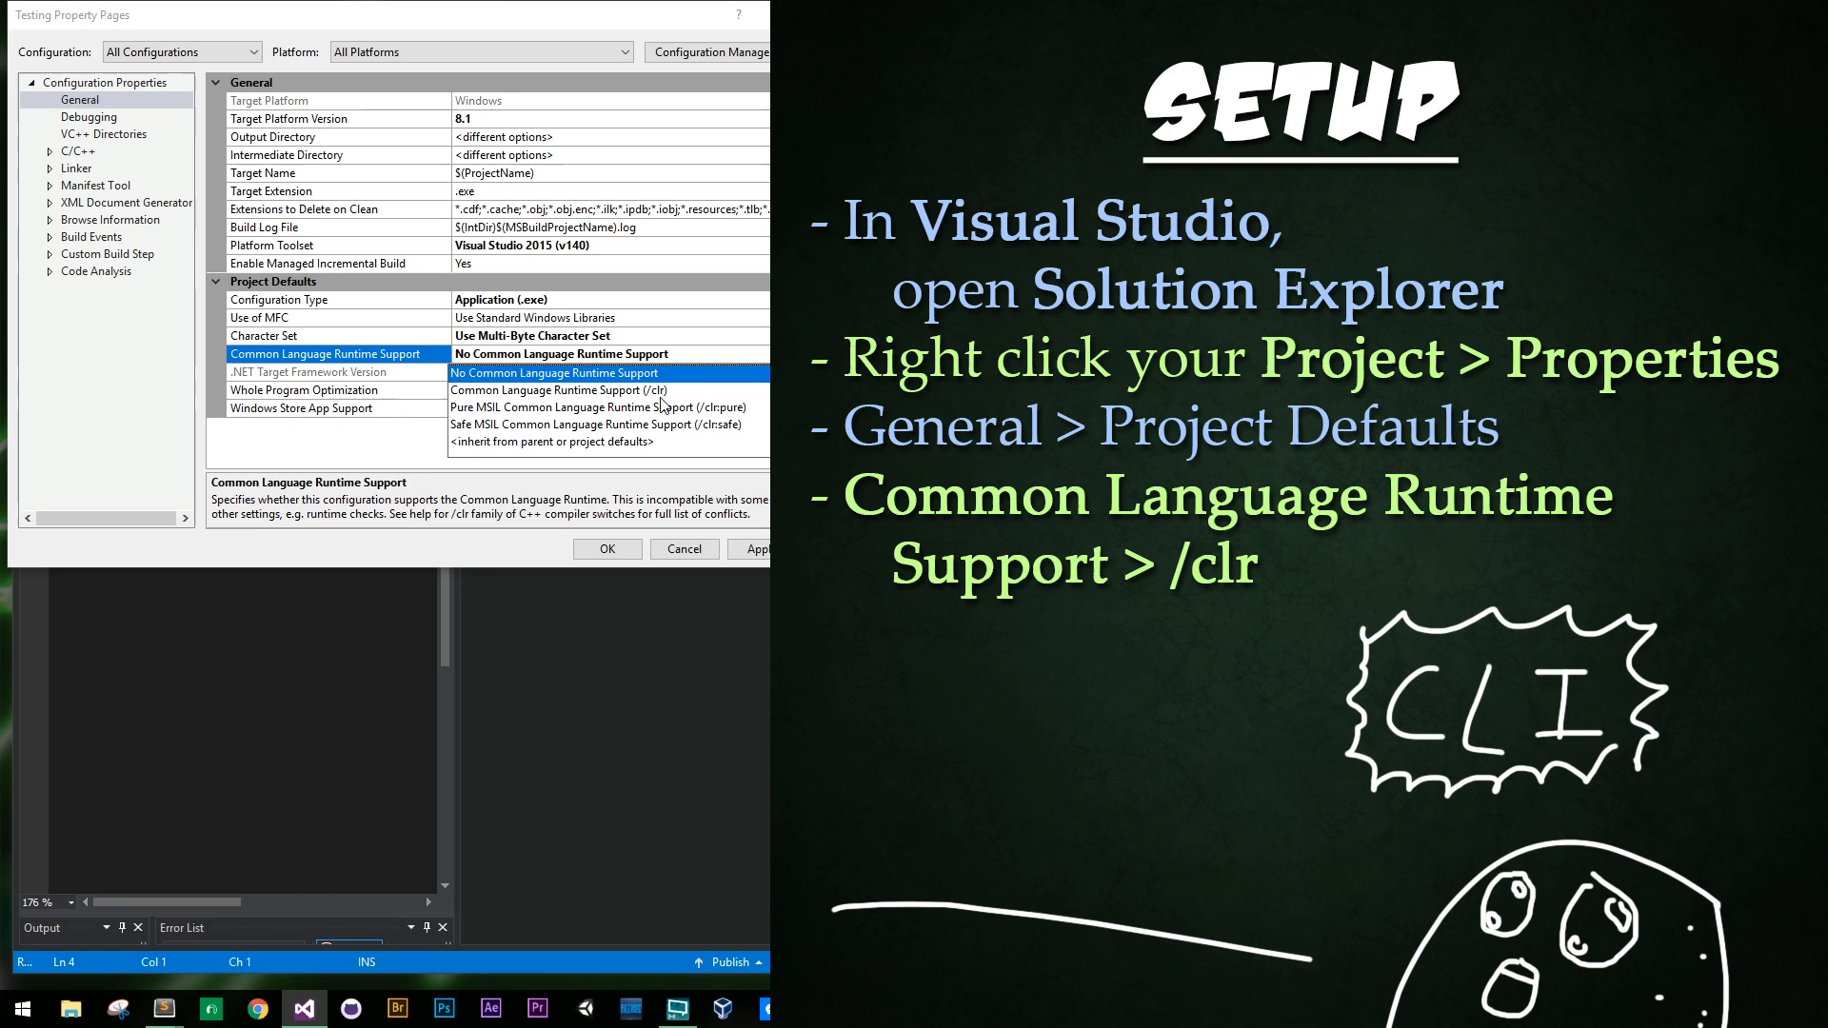
pyautogui.click(559, 388)
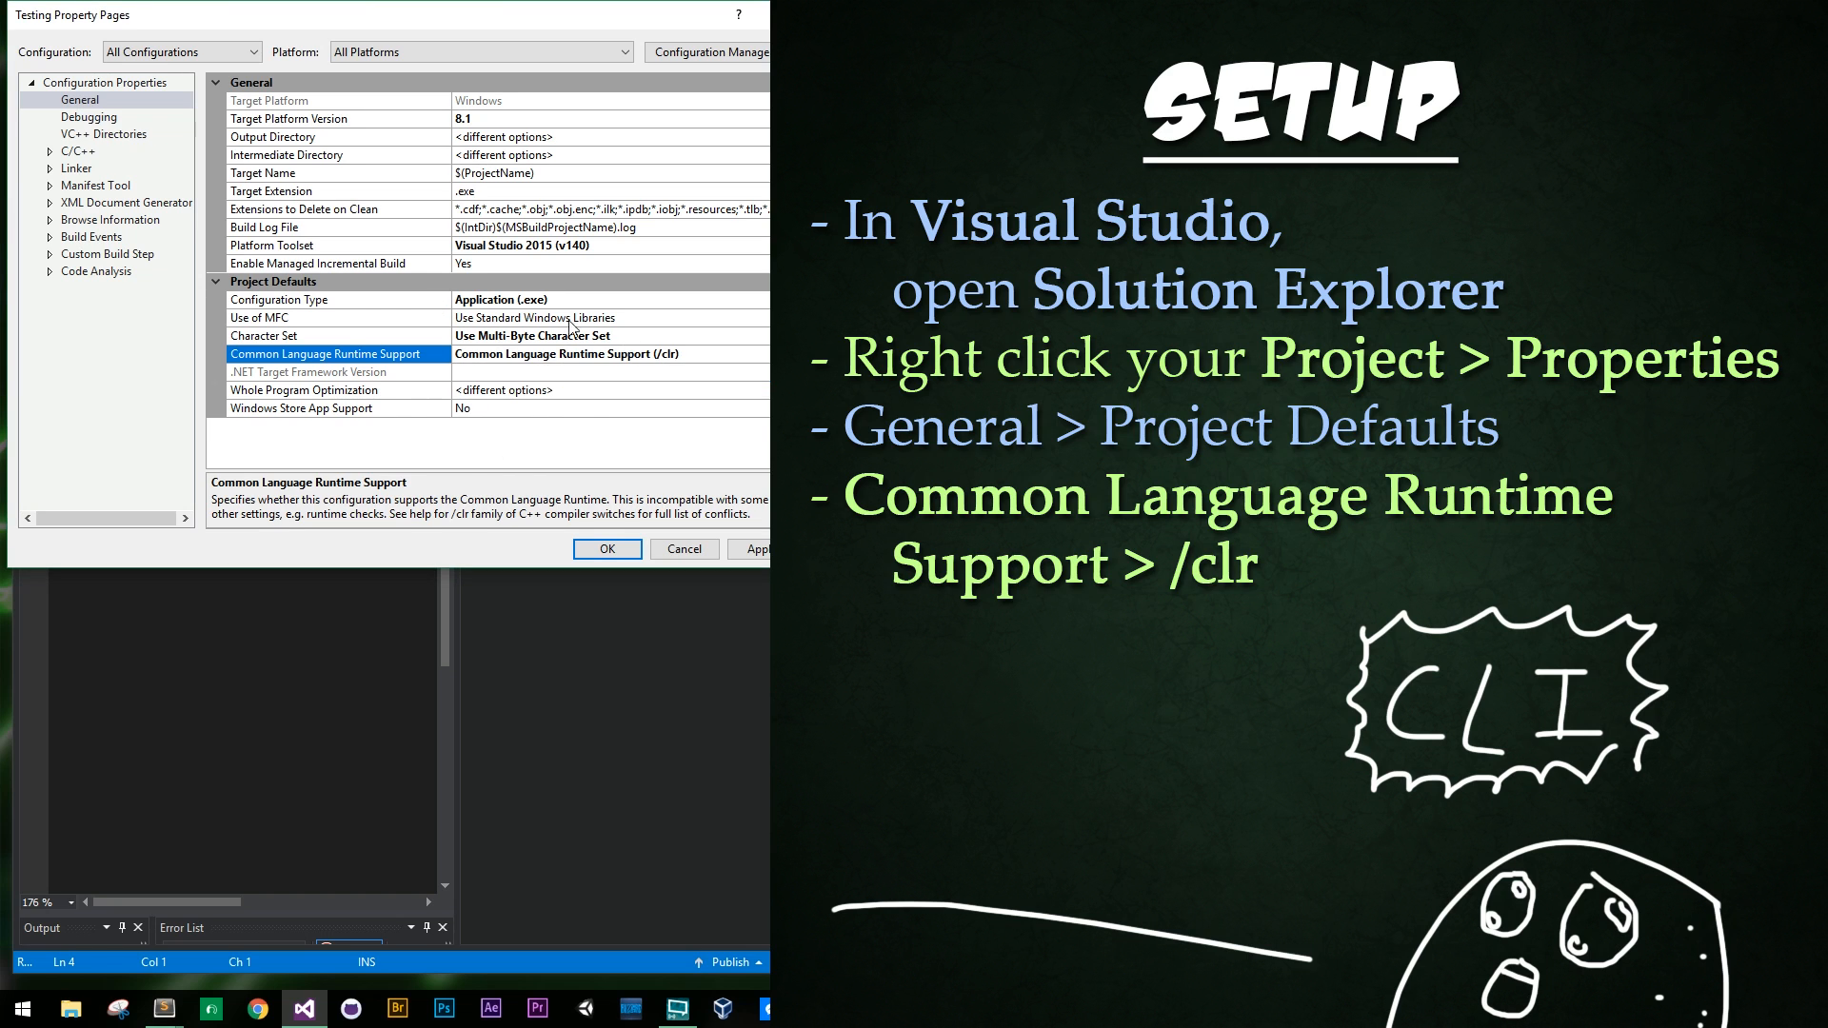
pyautogui.moveTo(506, 444)
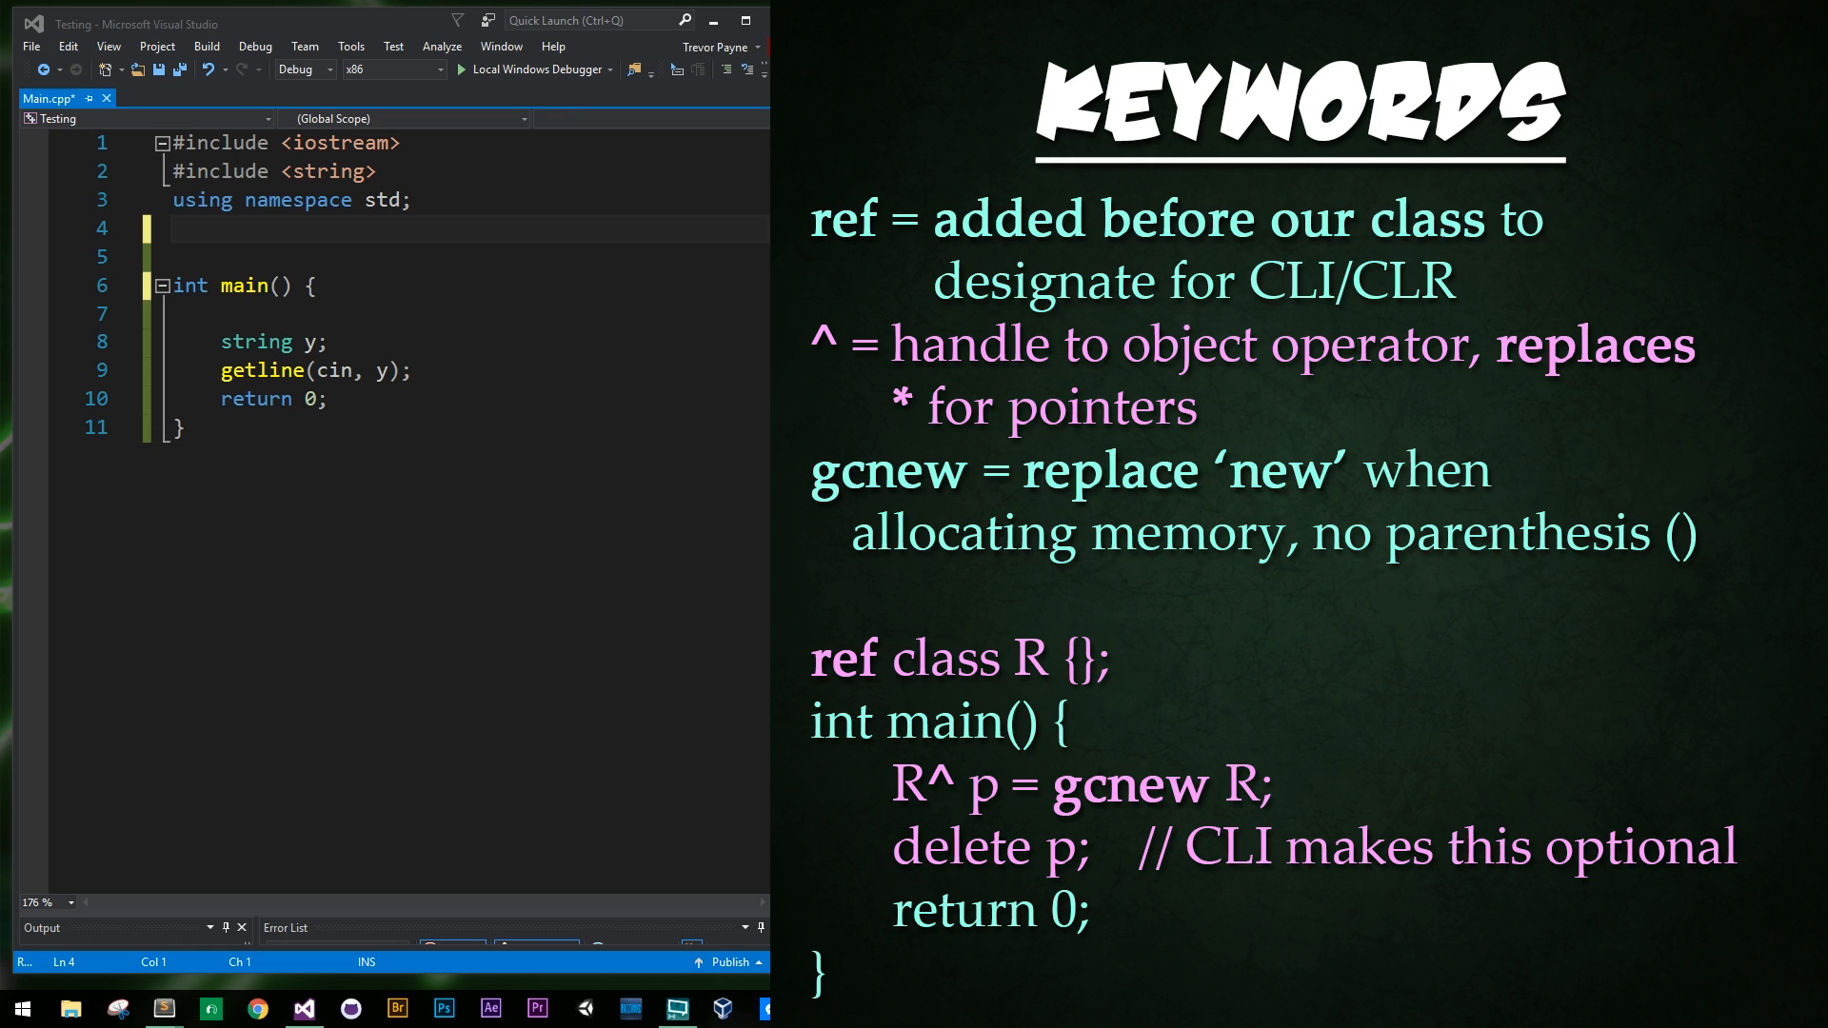
# - Highlight the ref keyword in class R and the ^ handle variable p in main
pyautogui.moveTo(174, 230); pyautogui.dragTo(187, 428)
pyautogui.write('ref class R {};')
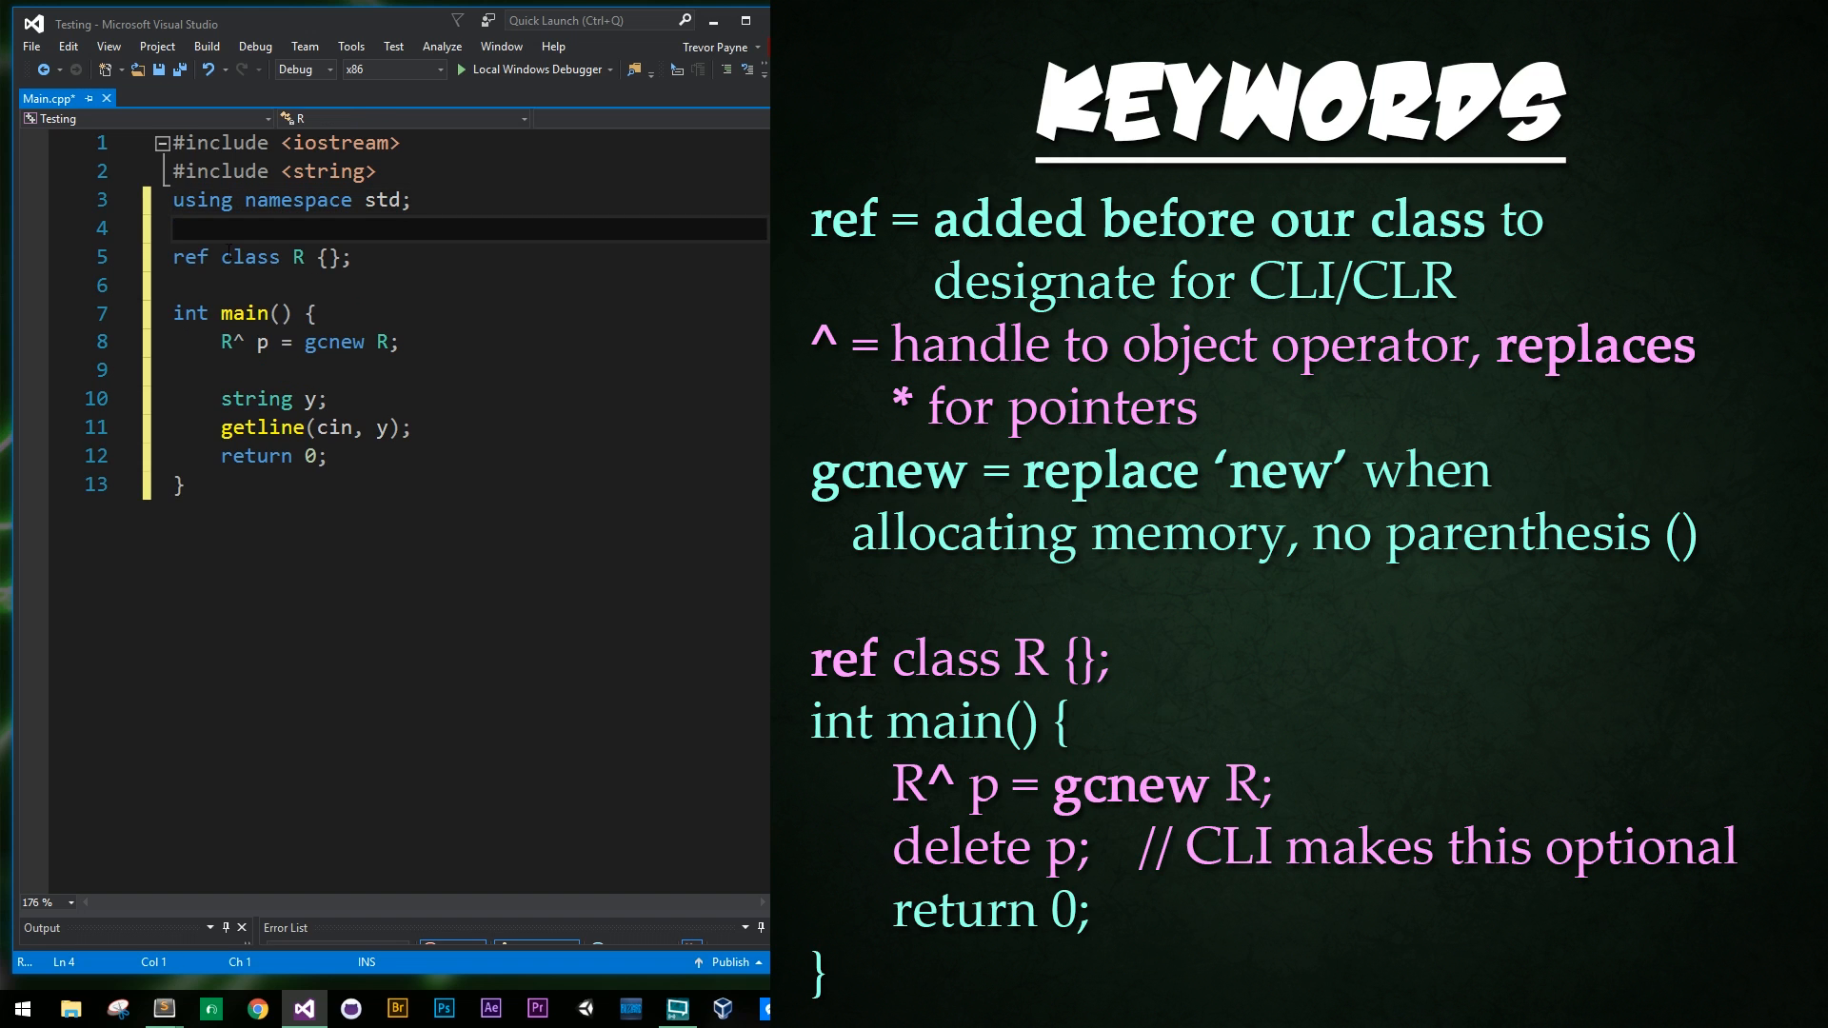
pyautogui.doubleClick(188, 257)
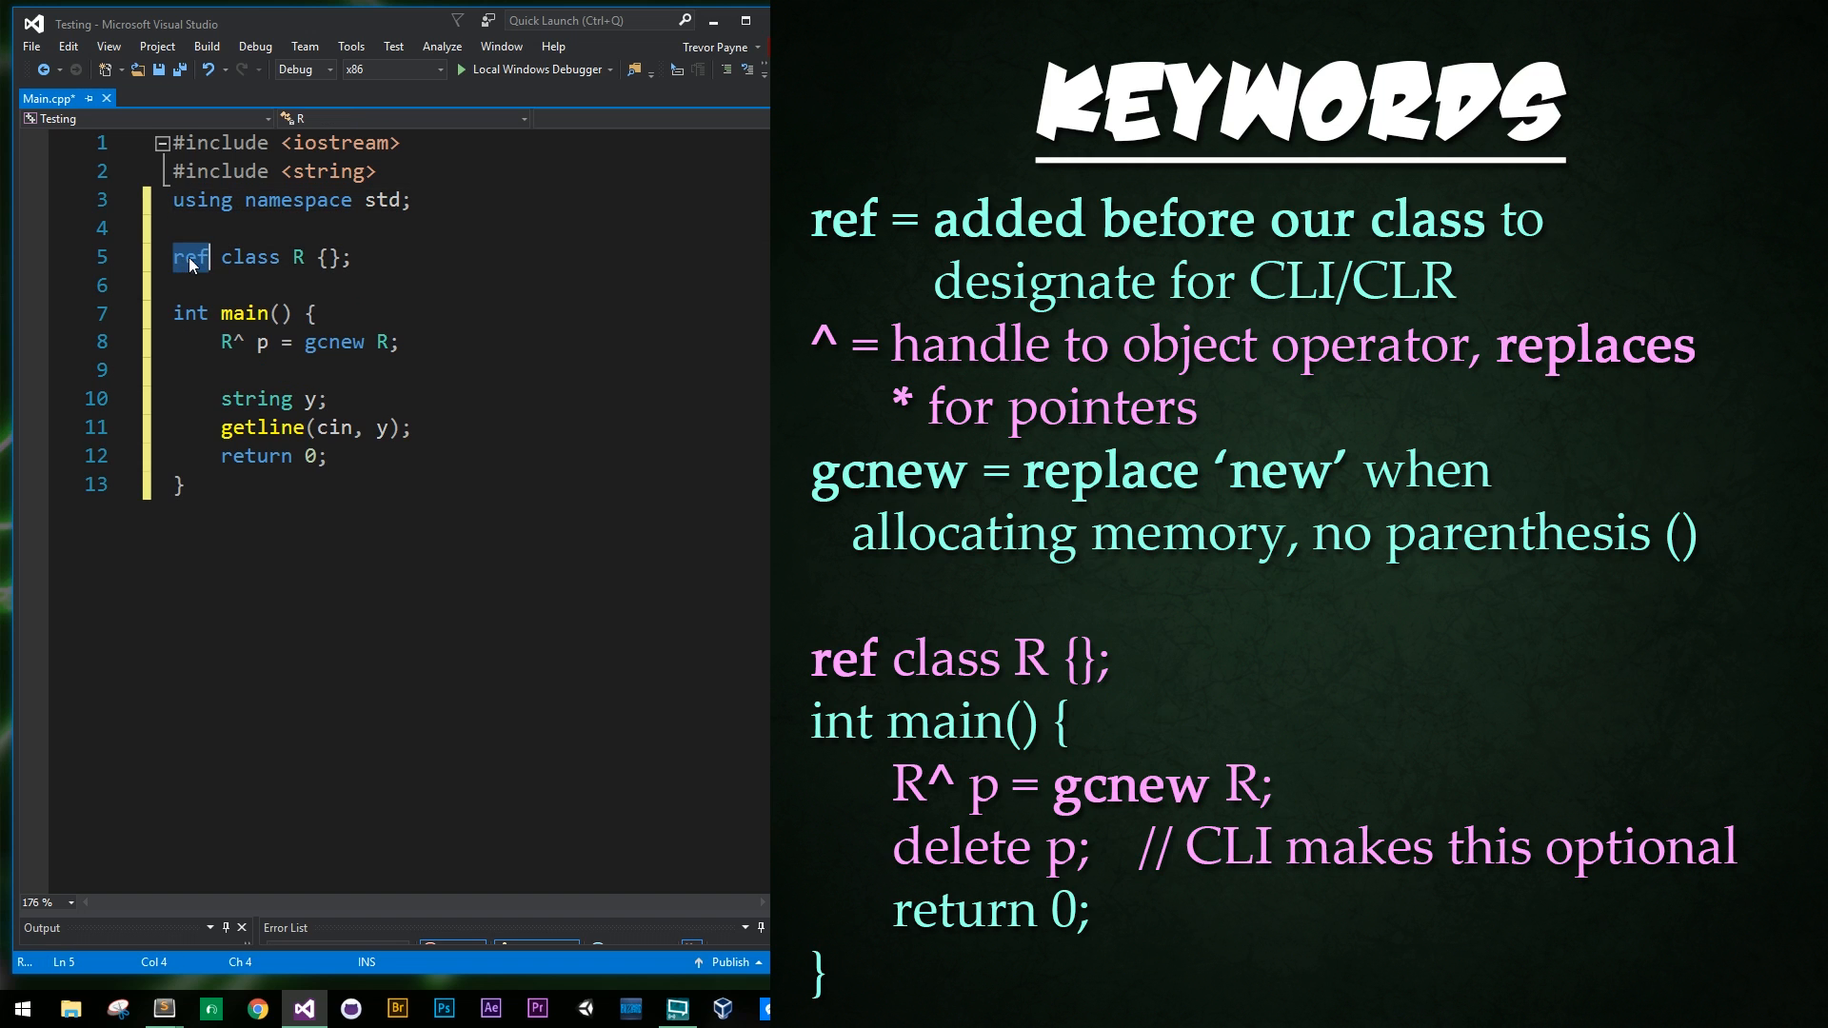
pyautogui.moveTo(188, 257)
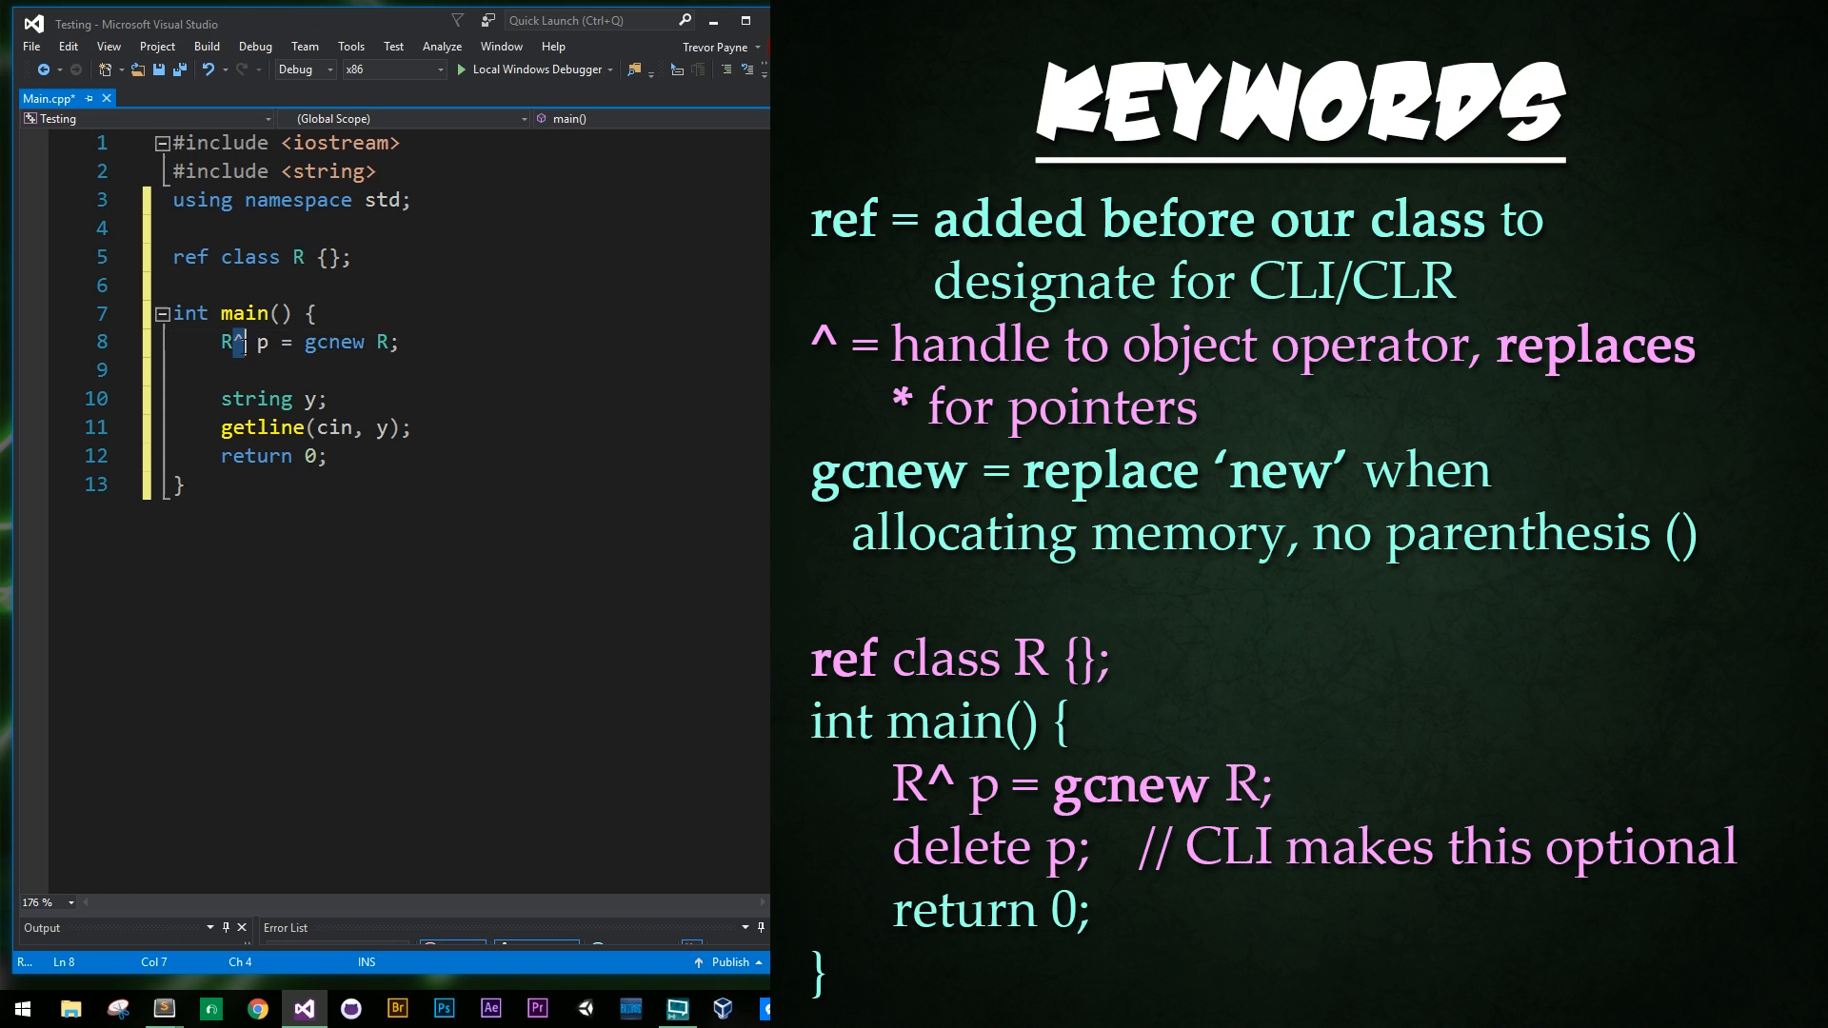
pyautogui.click(231, 340)
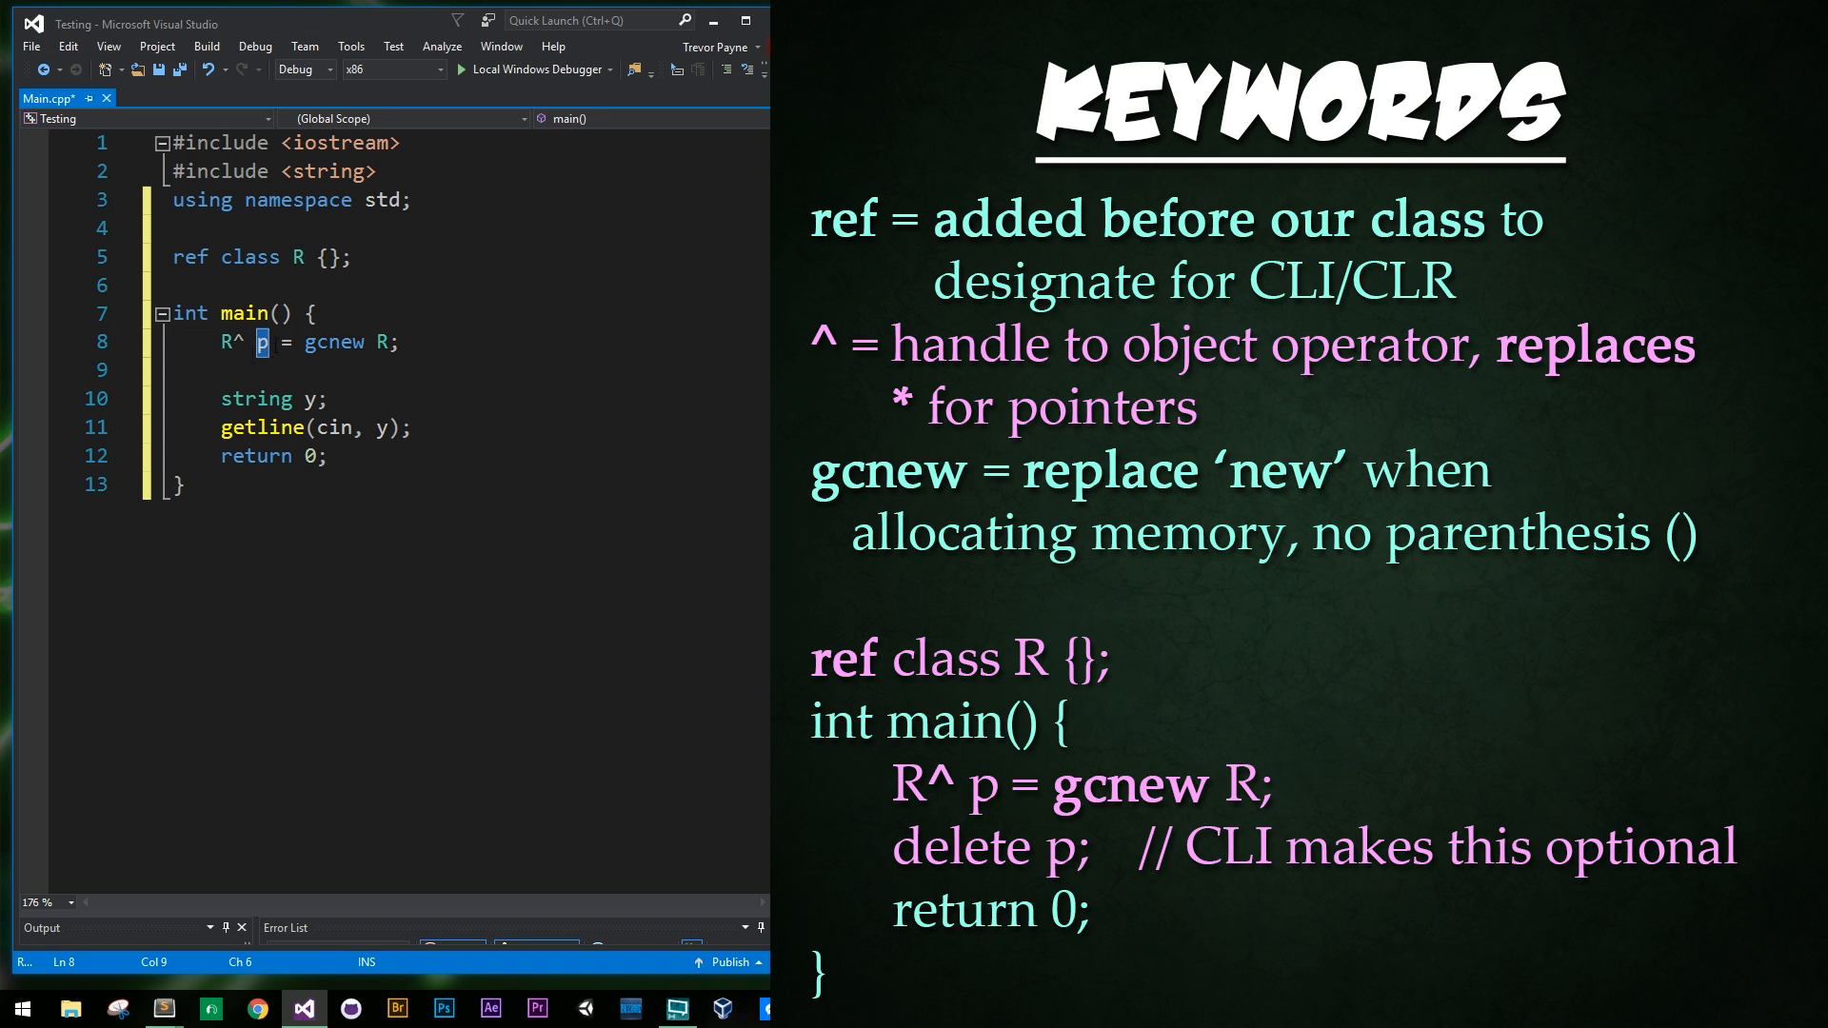
pyautogui.doubleClick(333, 341)
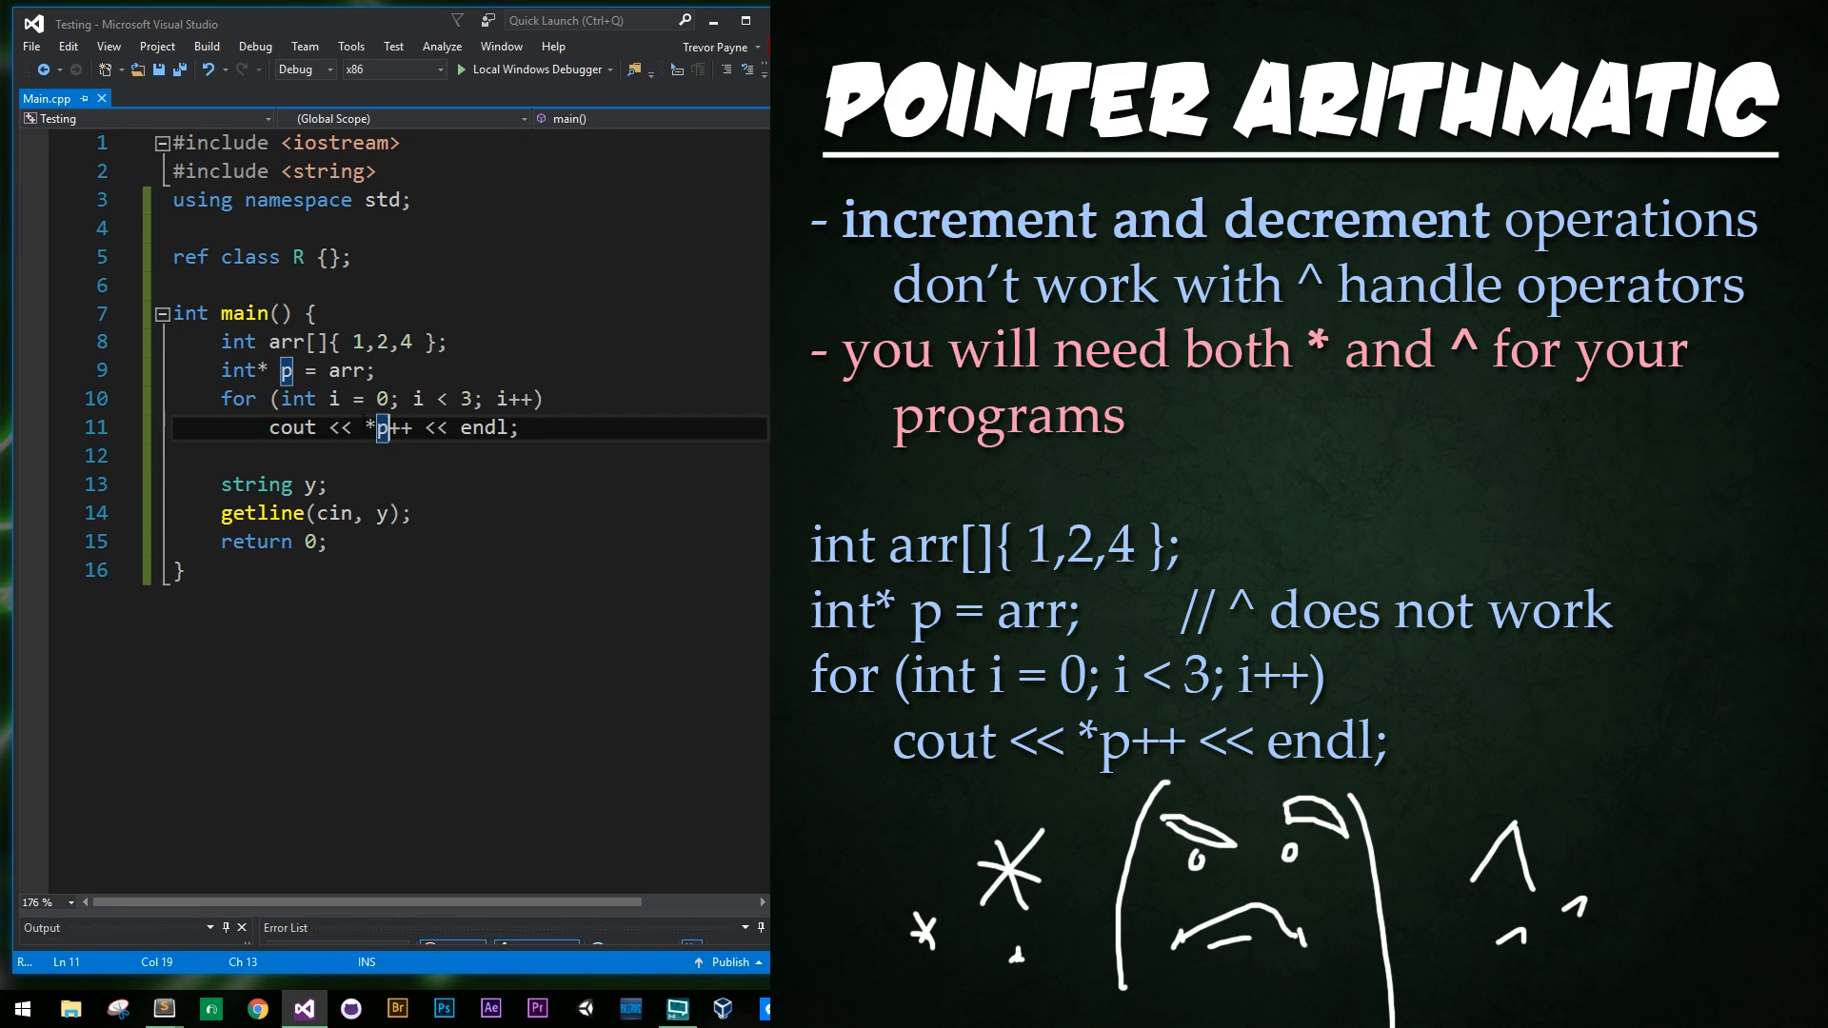
# - Change int* p to an int^ handle, inspect the error on p++, and remove the code
pyautogui.click(266, 370)
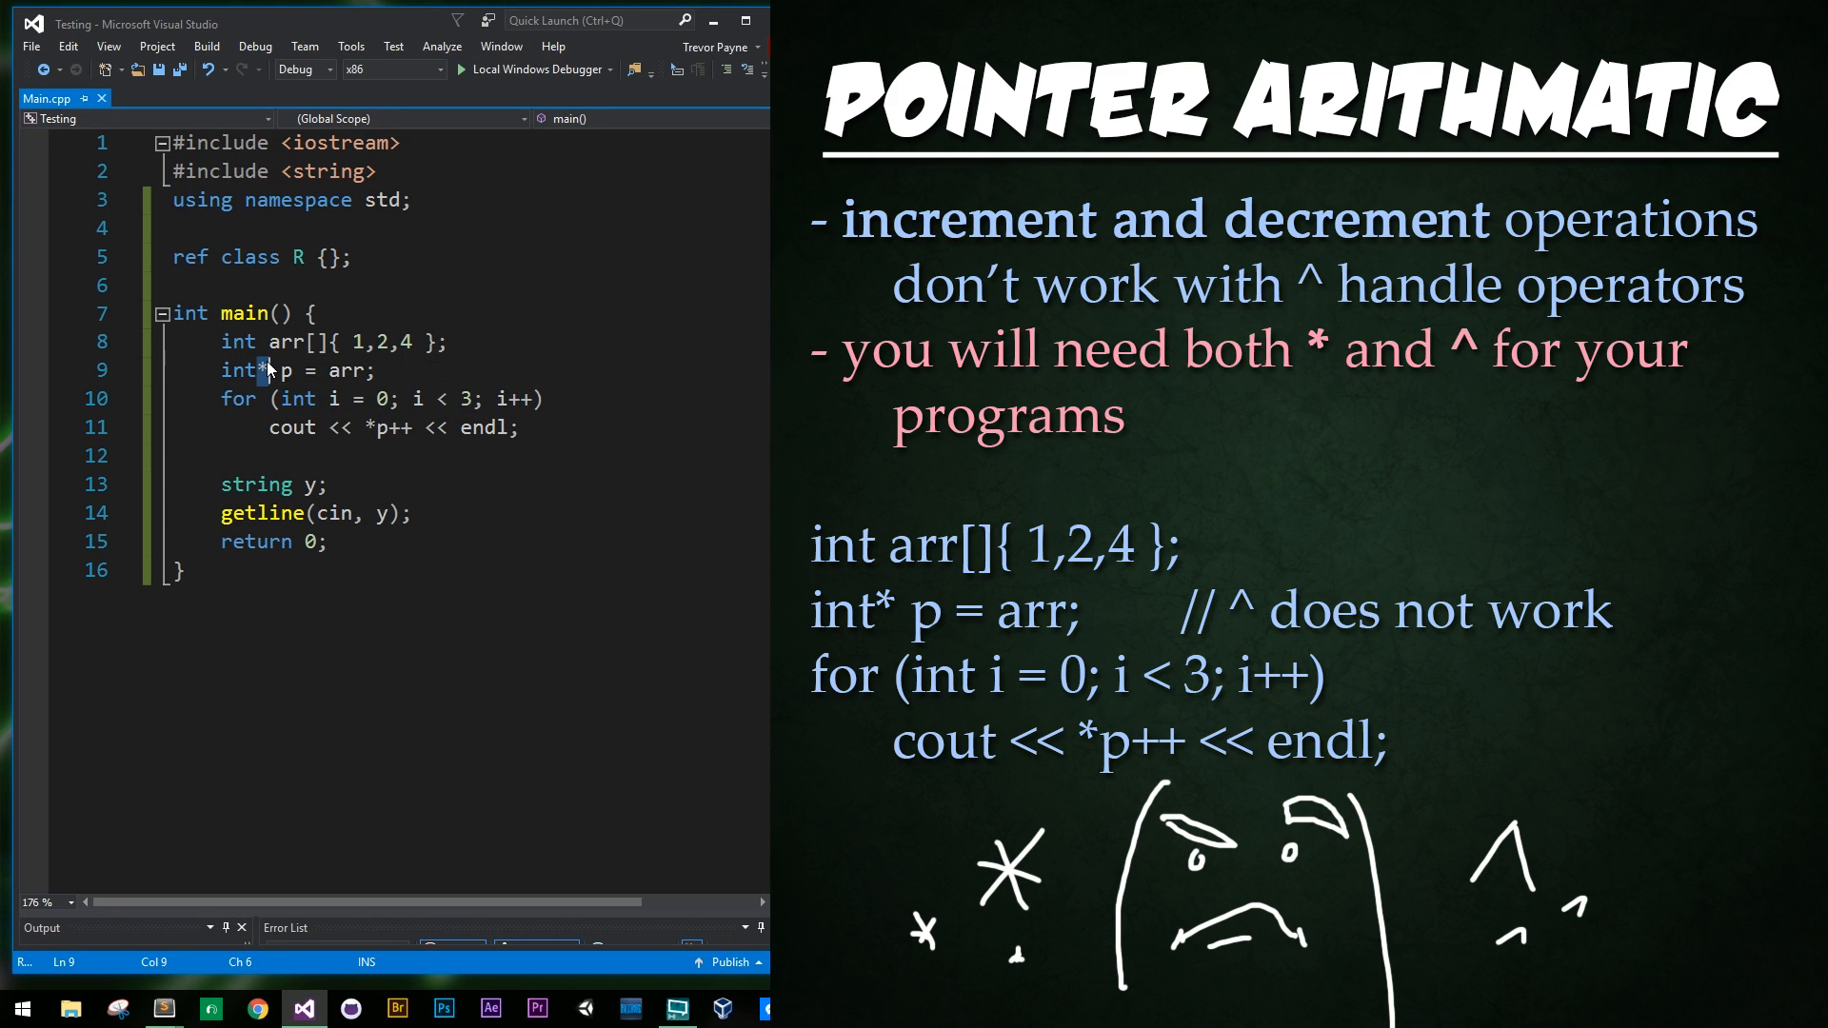
pyautogui.write('^')
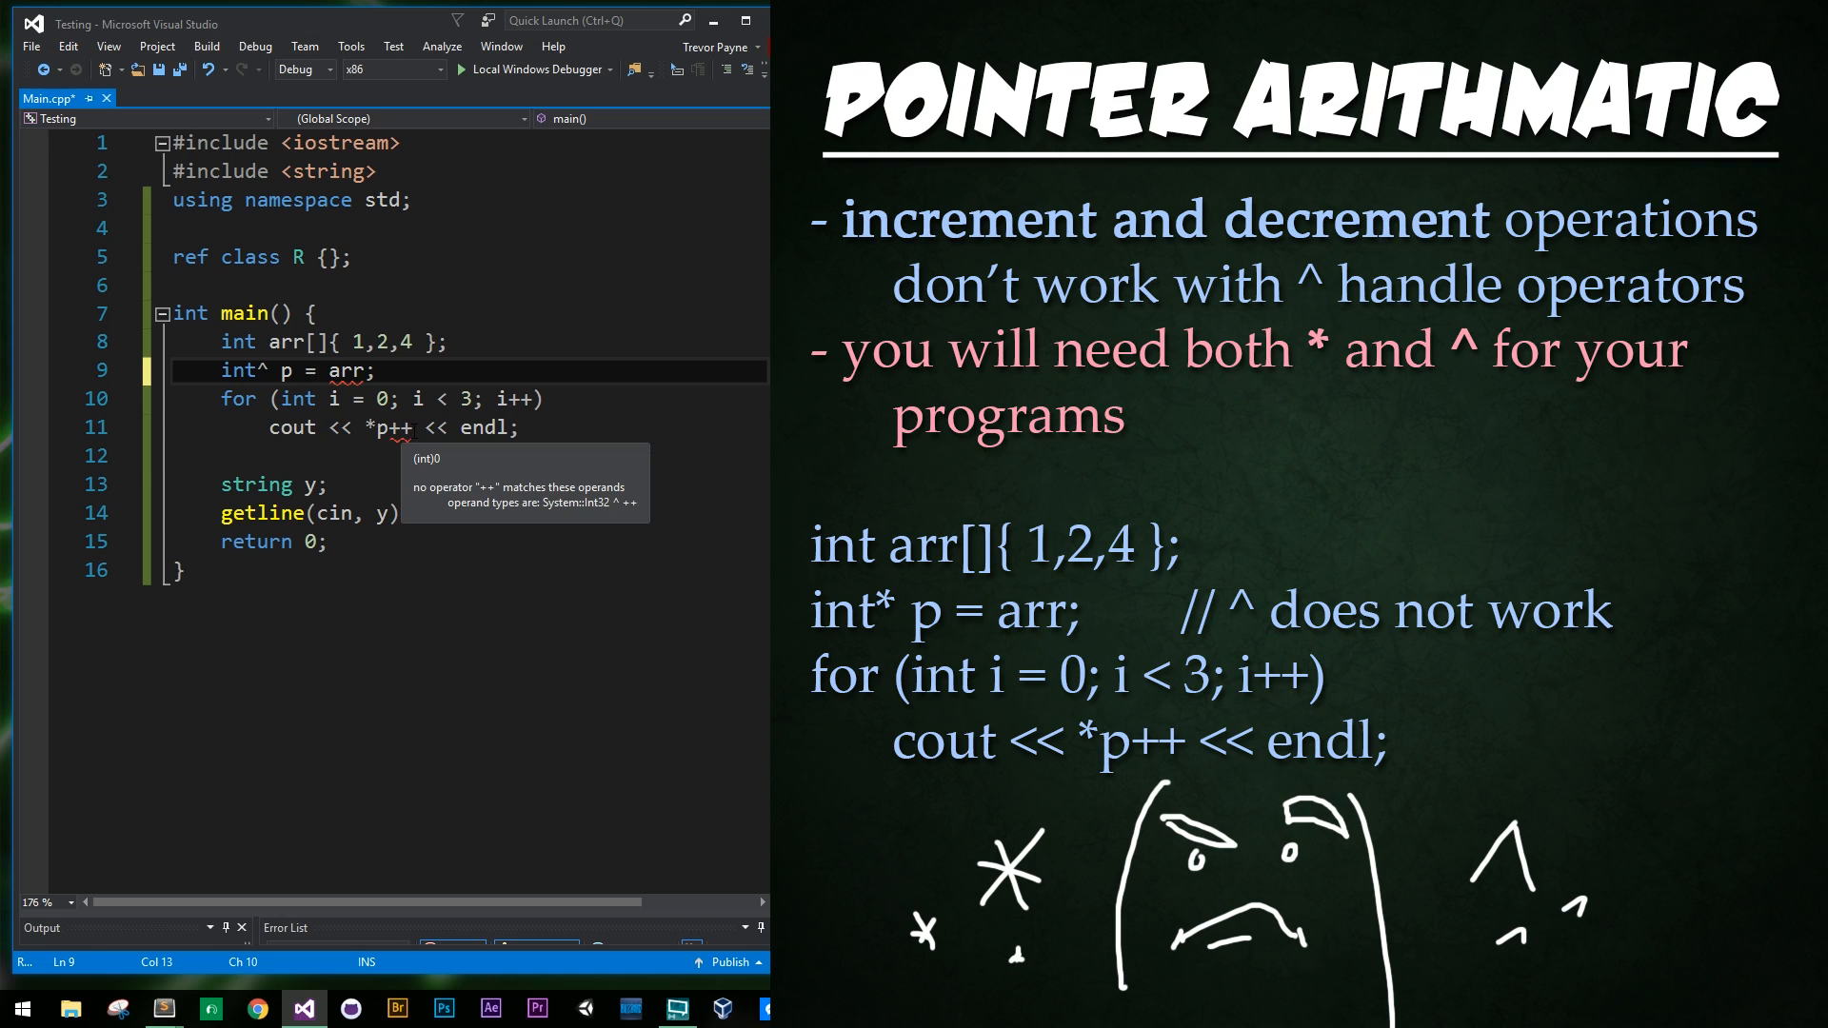
pyautogui.click(316, 371)
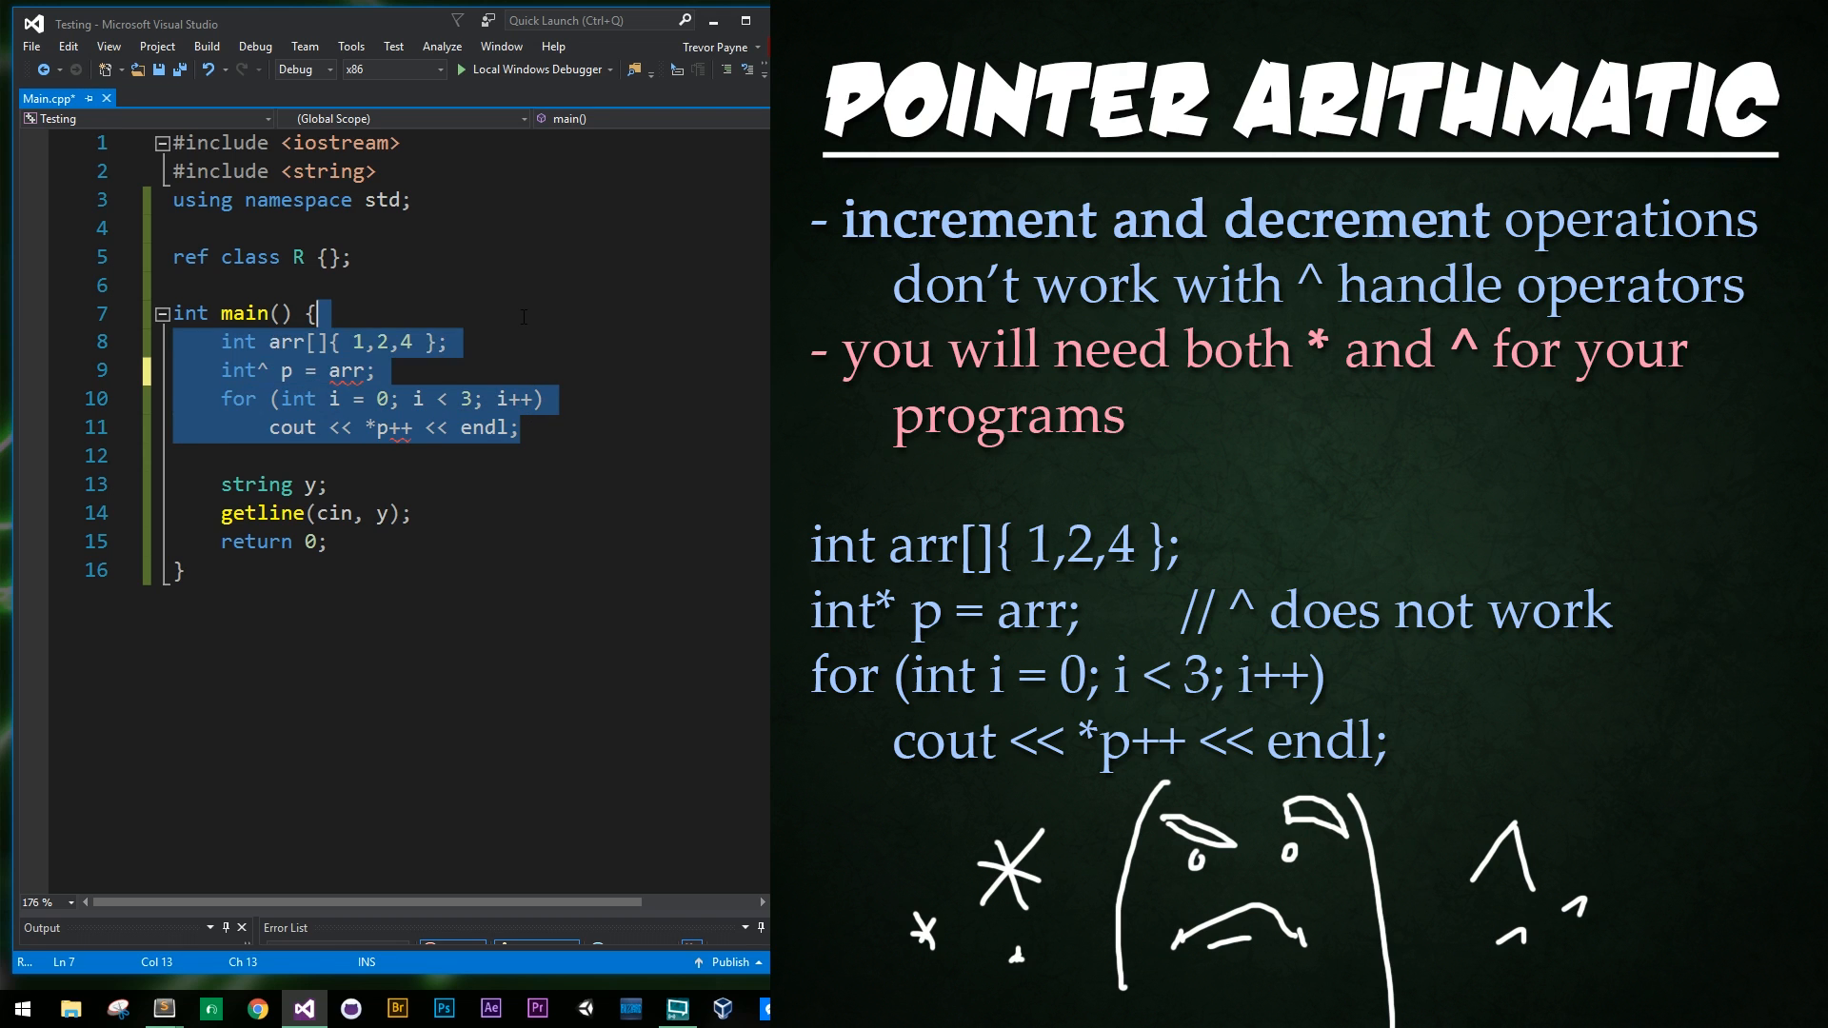
pyautogui.press('Delete')
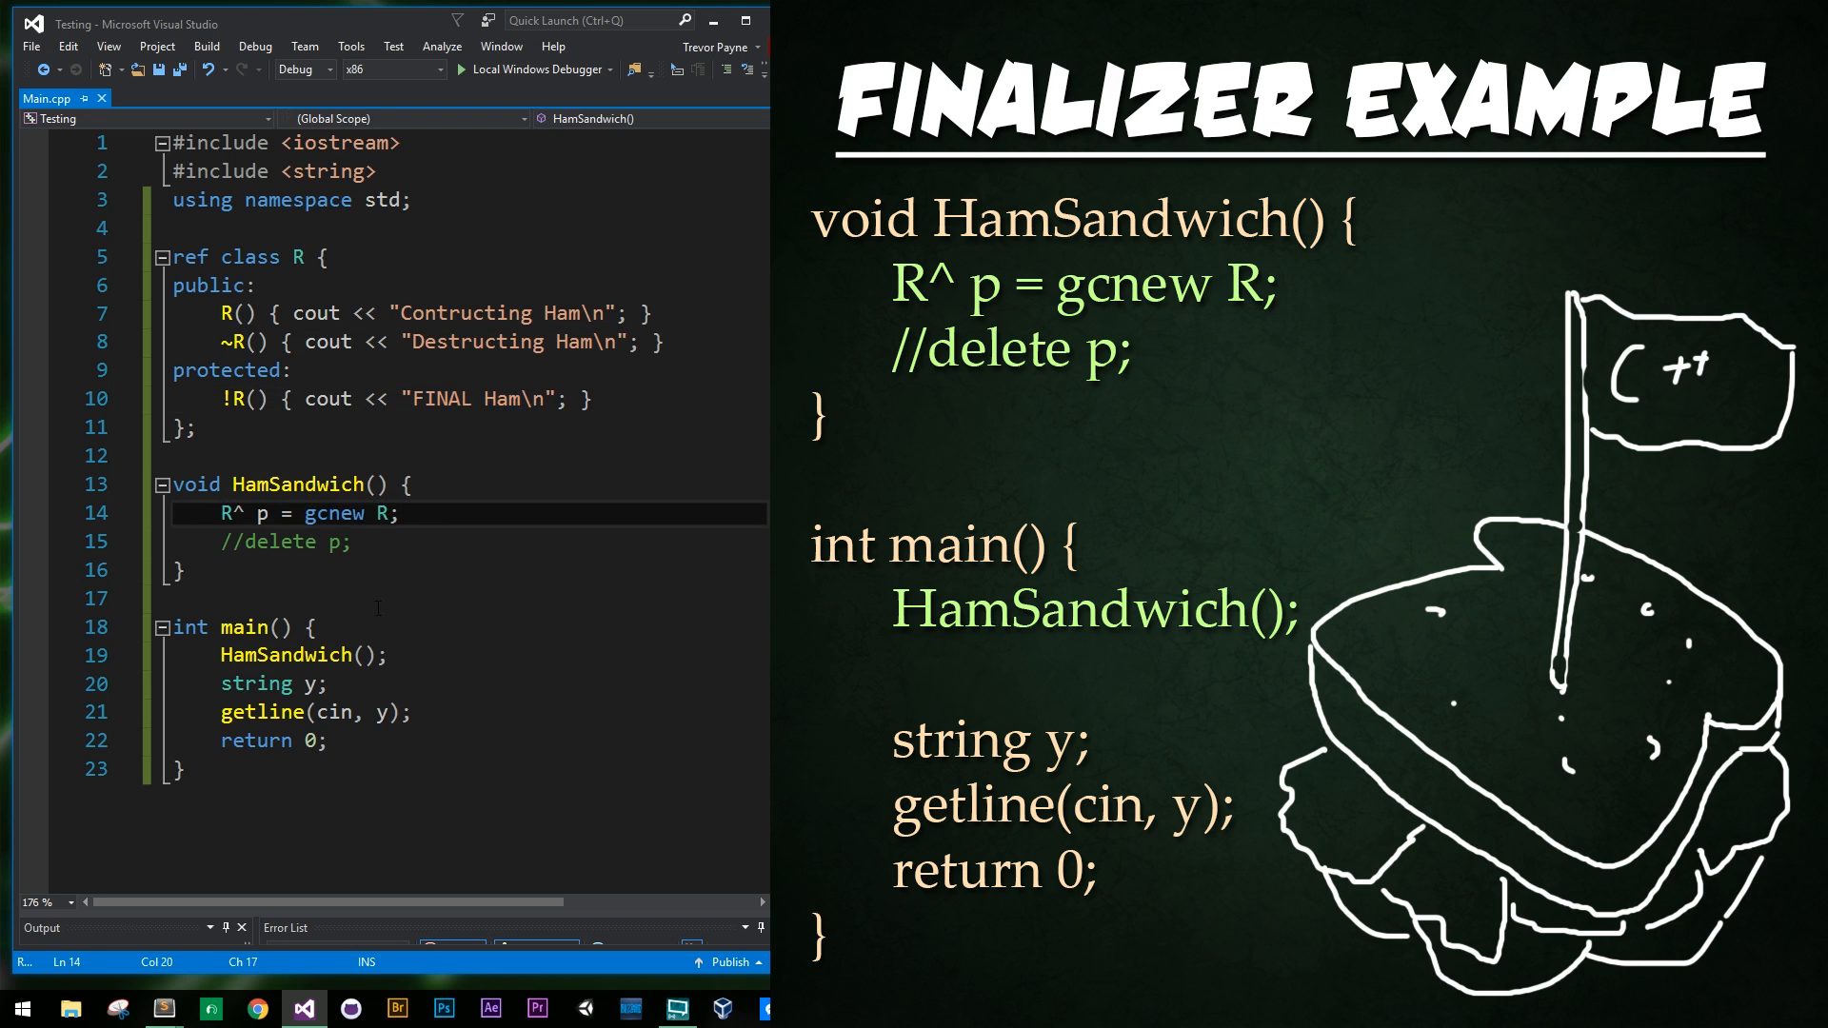
# - Run the HamSandwich finalizer example with the Local Windows Debugger
pyautogui.click(385, 653)
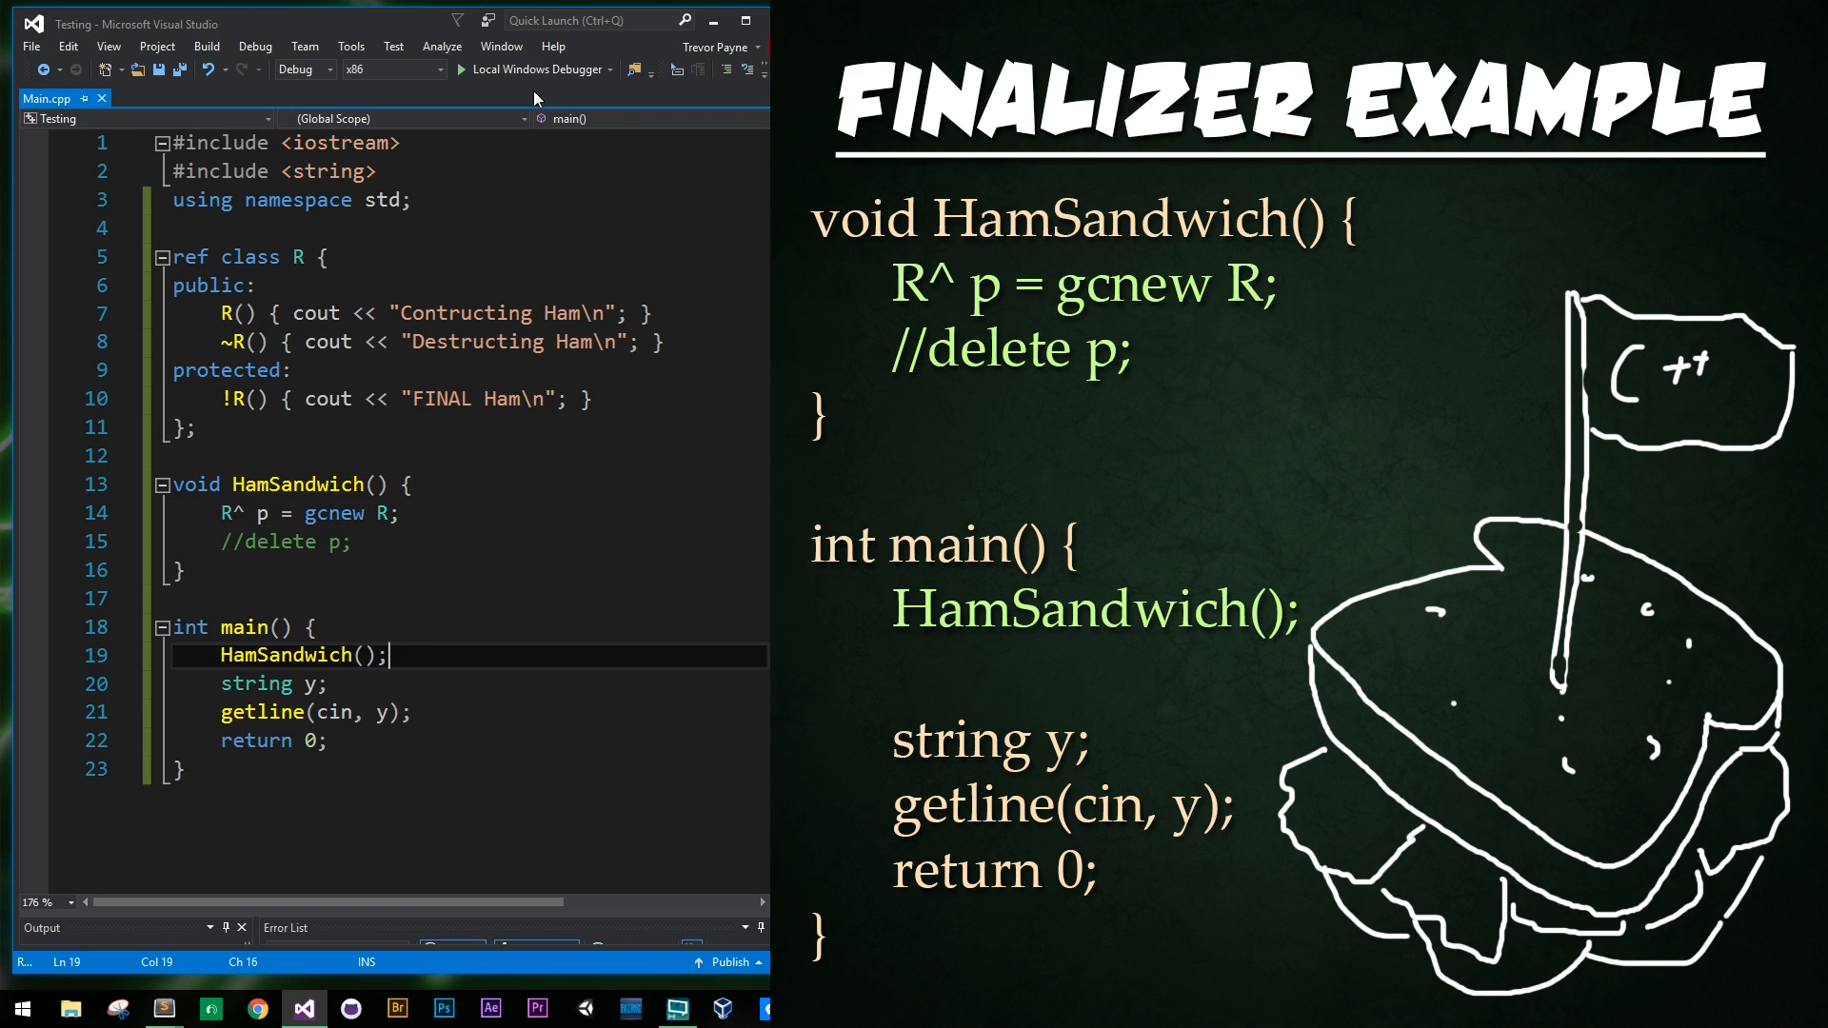
pyautogui.click(533, 68)
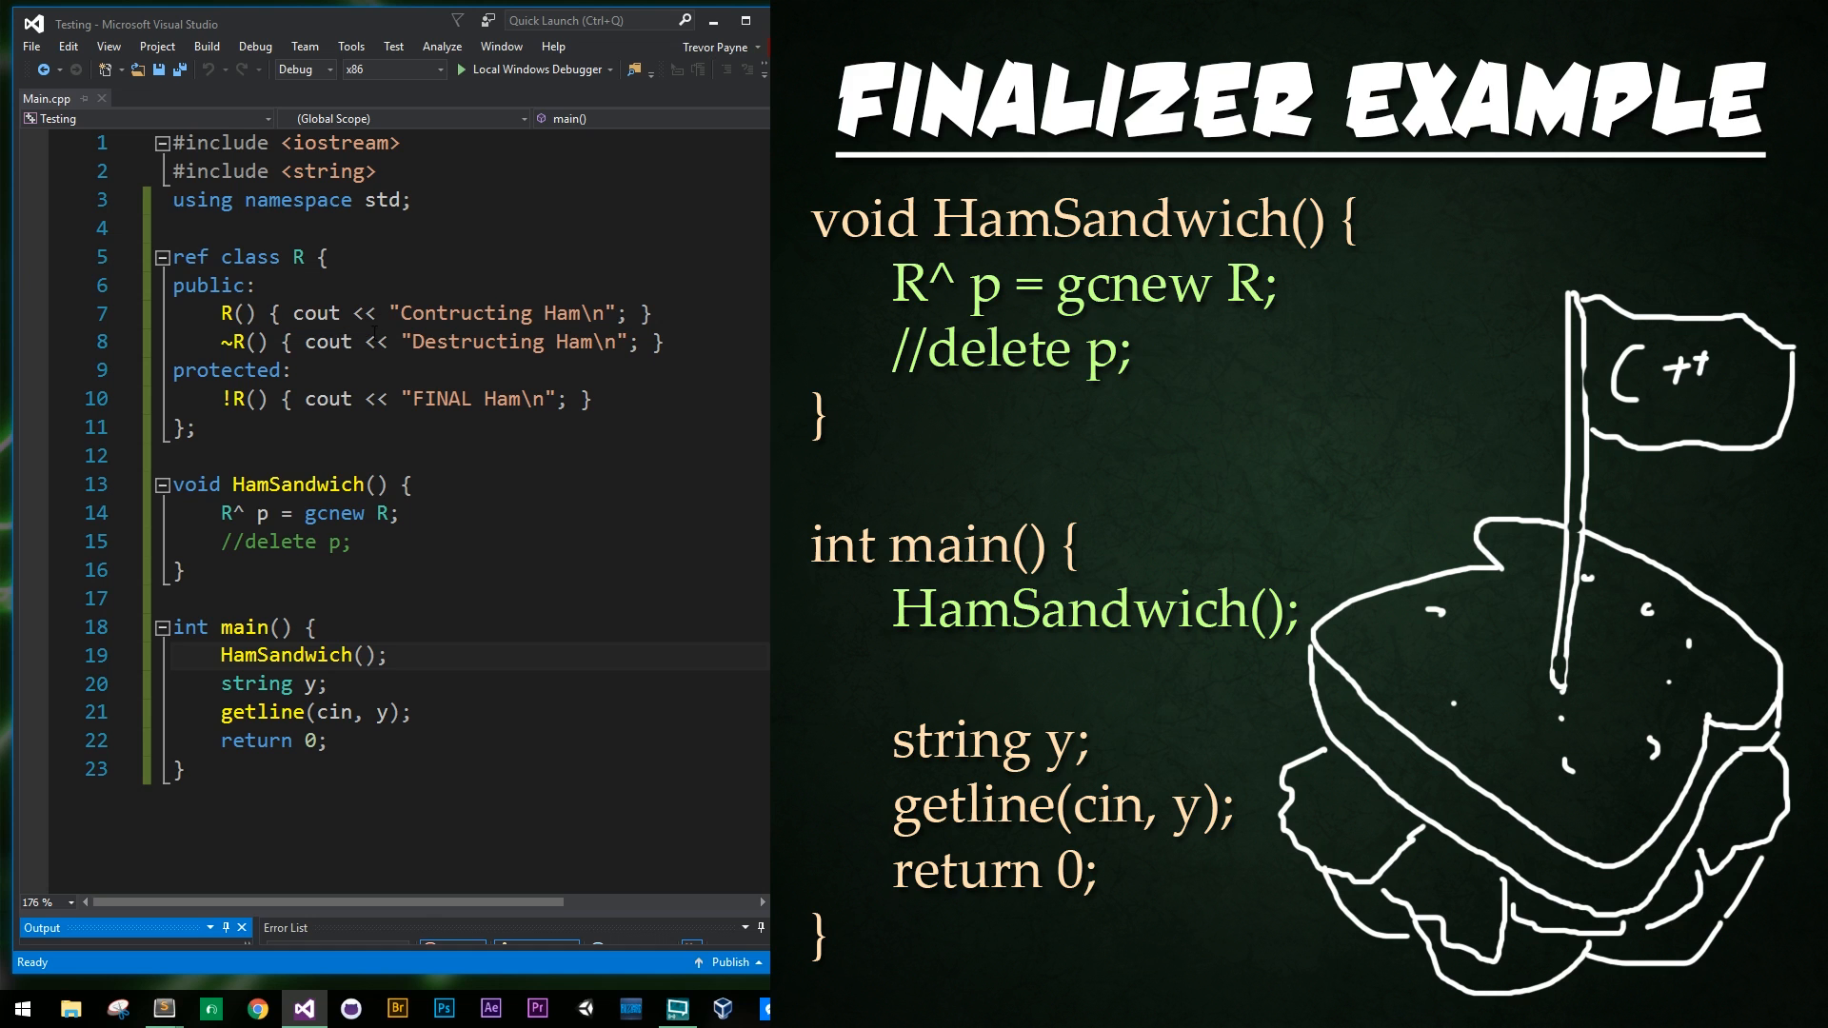
# - Uncomment delete p and rerun to show Contructing Ham then Destructing Ham
pyautogui.moveTo(411, 398); pyautogui.dragTo(510, 398)
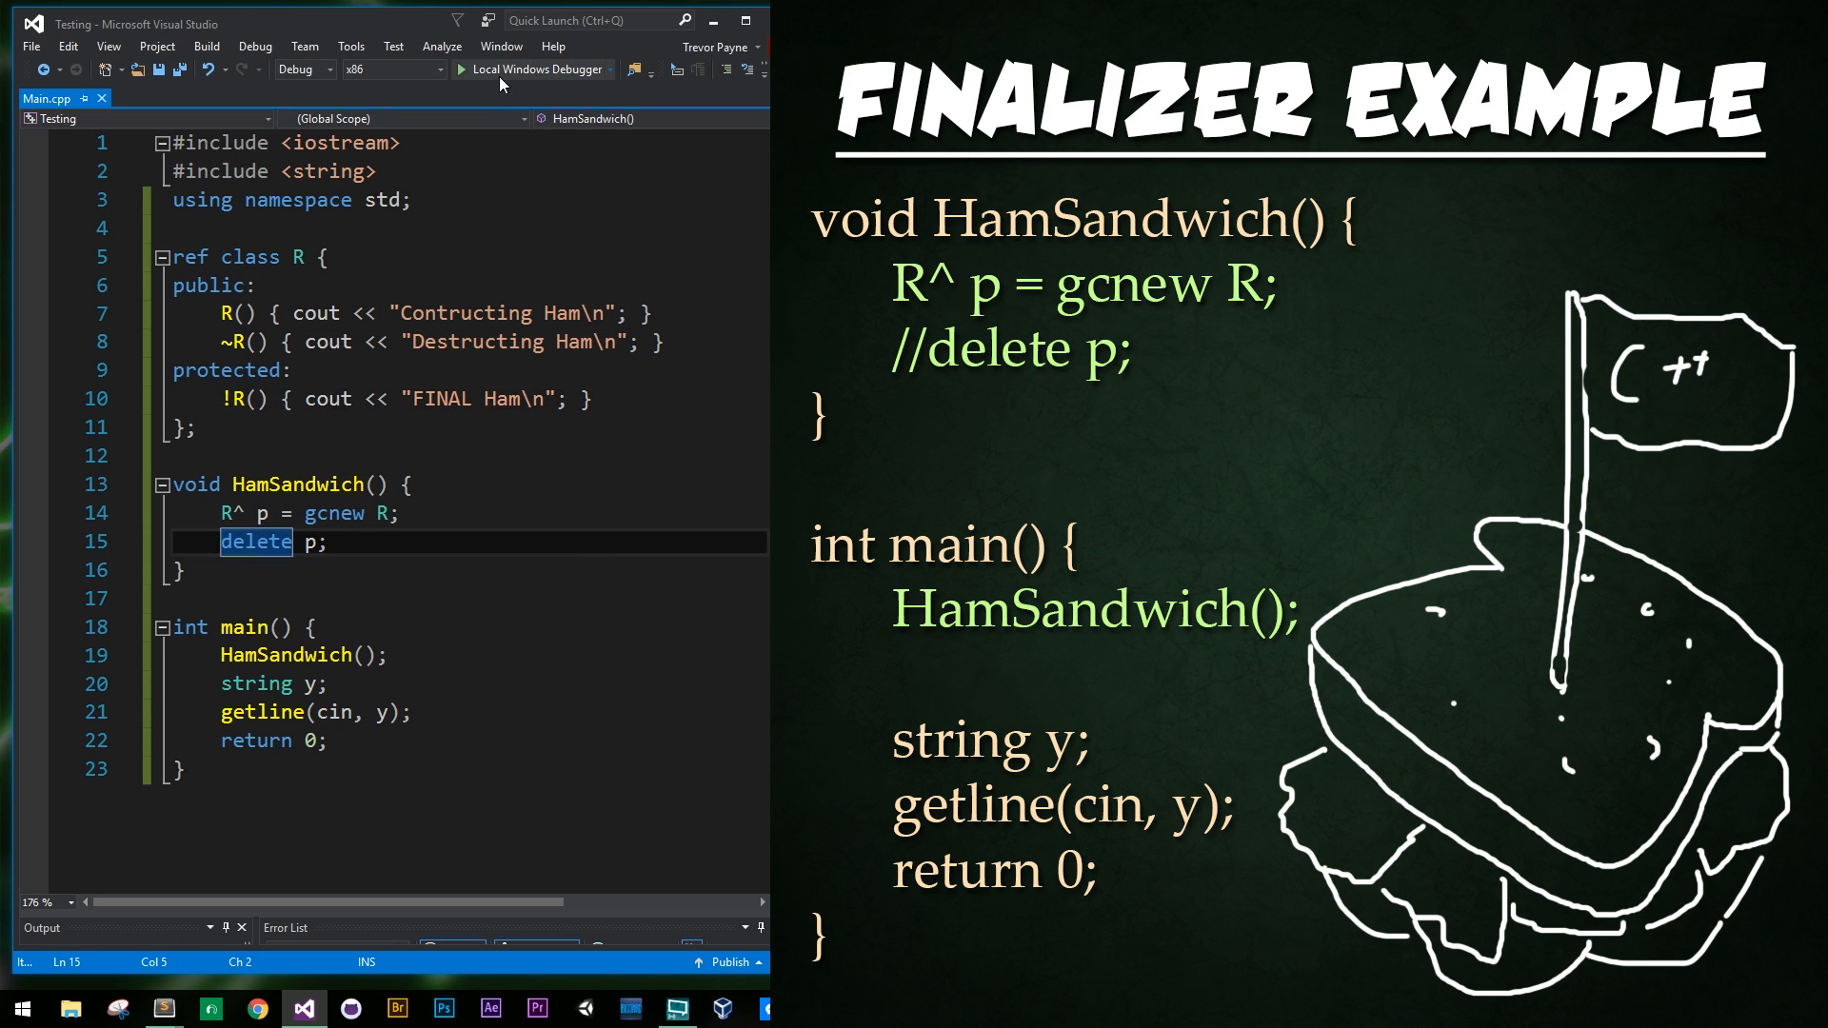
pyautogui.click(535, 68)
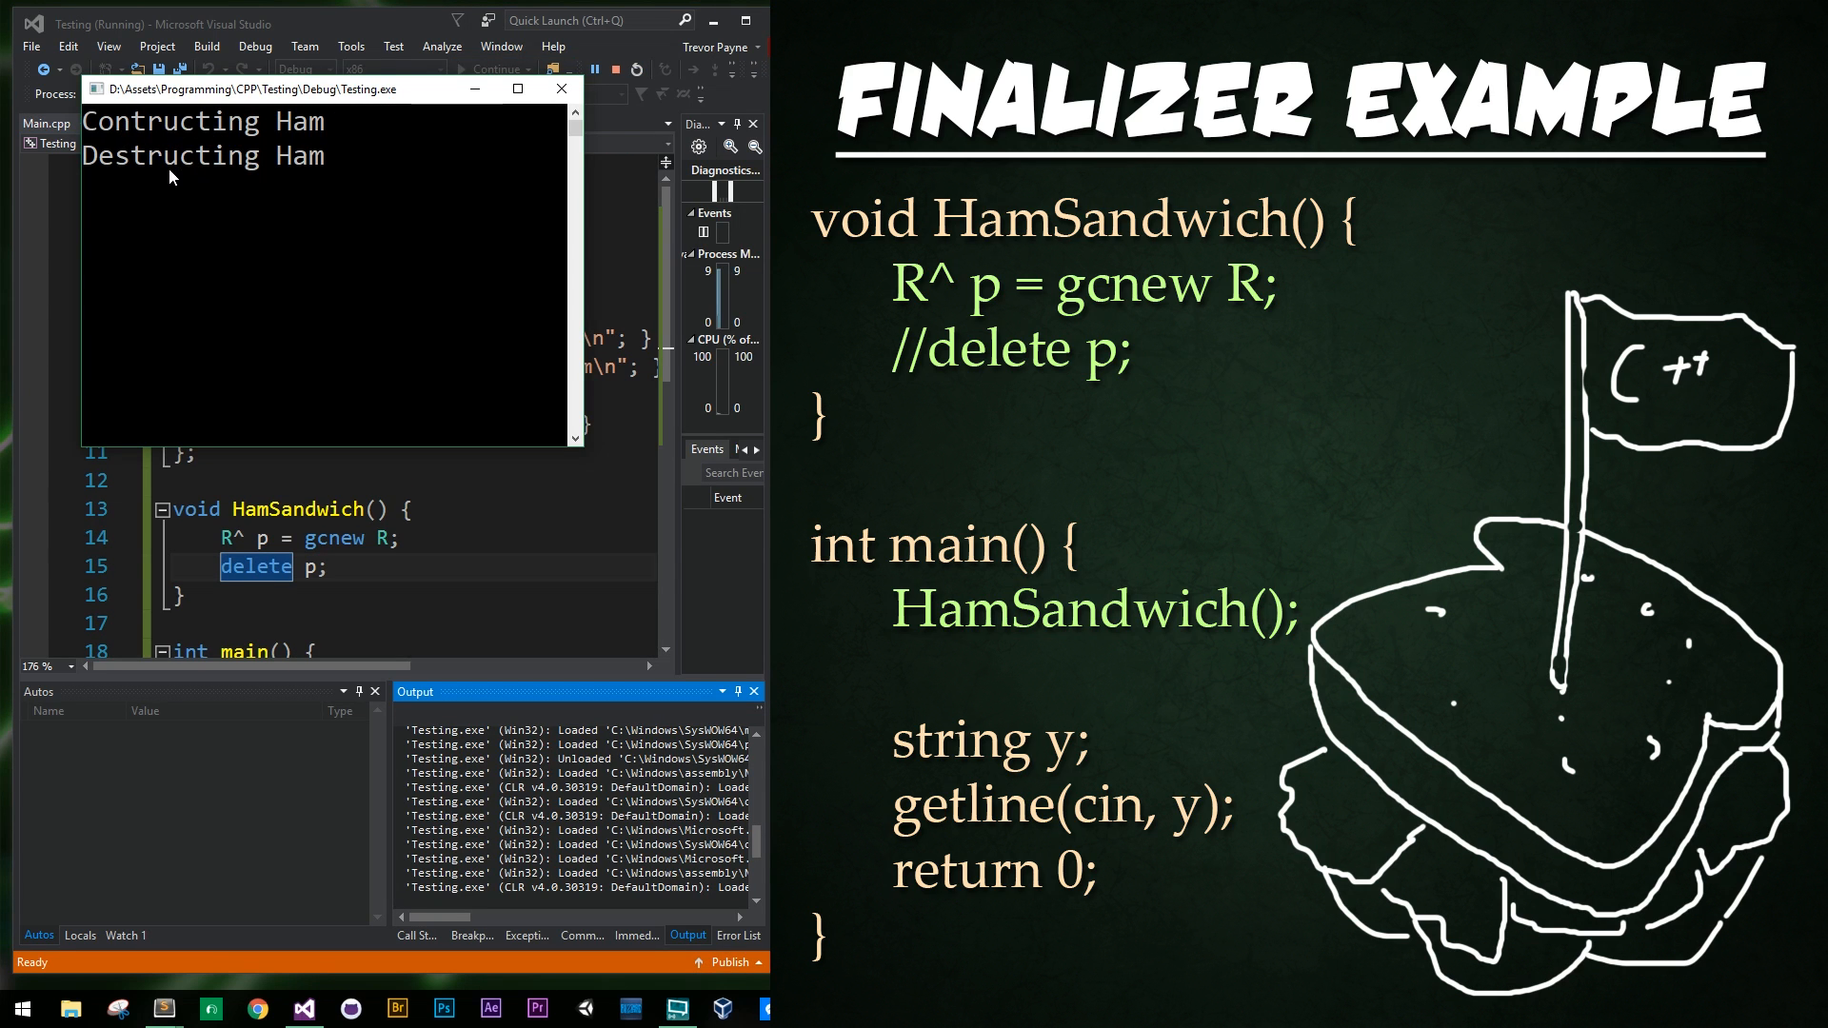